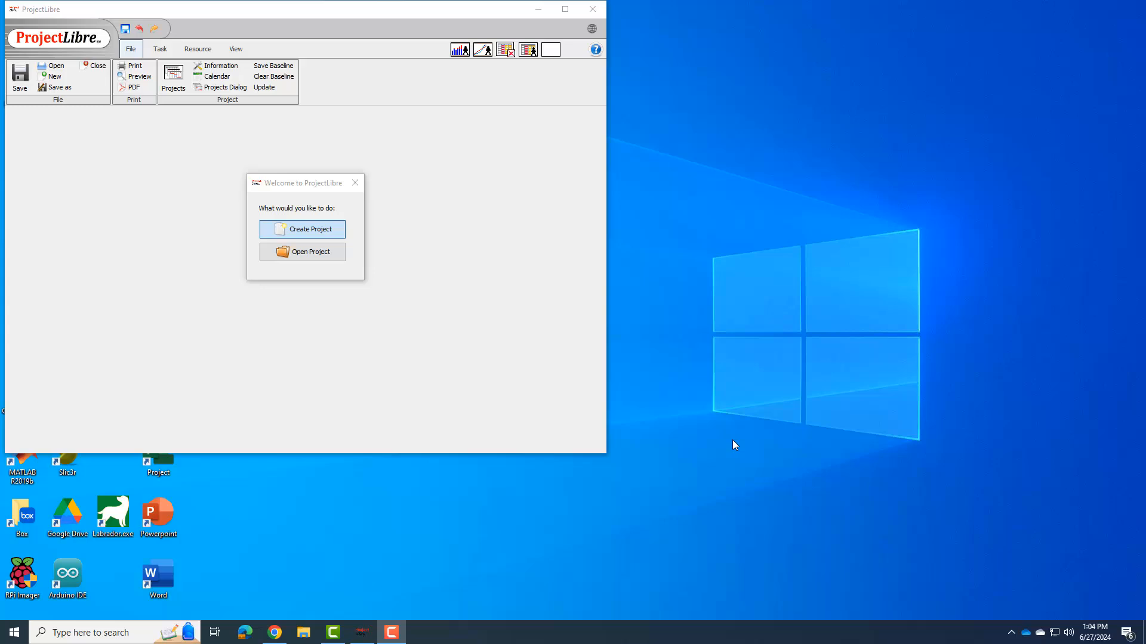
{"action": "mouse_move", "coordinate": [291, 247]}
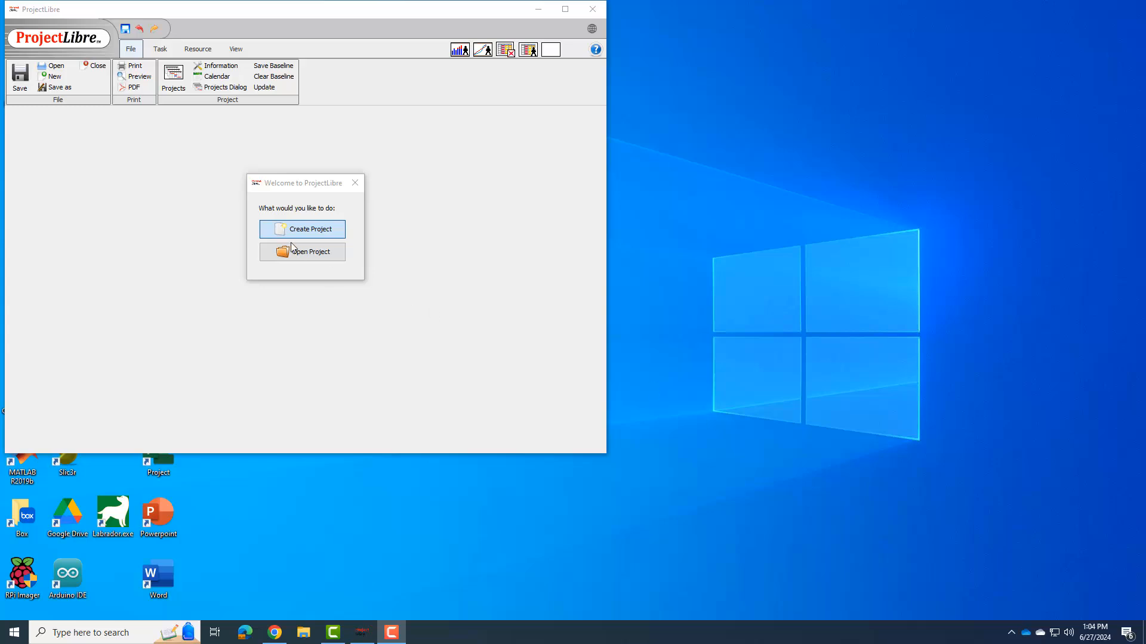
{"action": "mouse_move", "coordinate": [313, 243]}
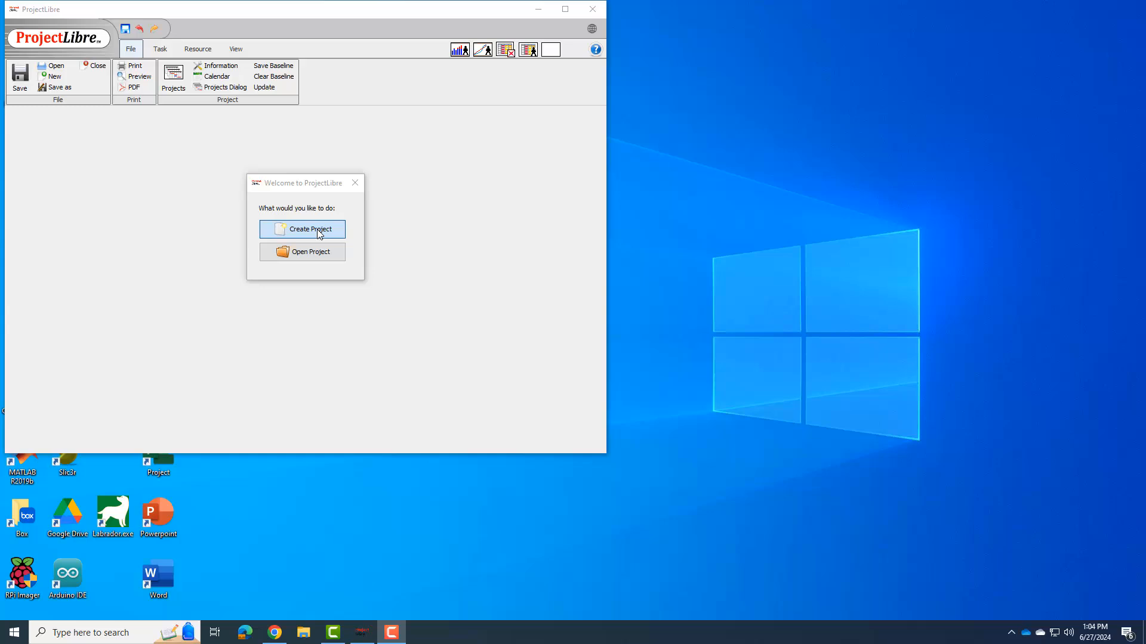
{"action": "mouse_move", "coordinate": [313, 208]}
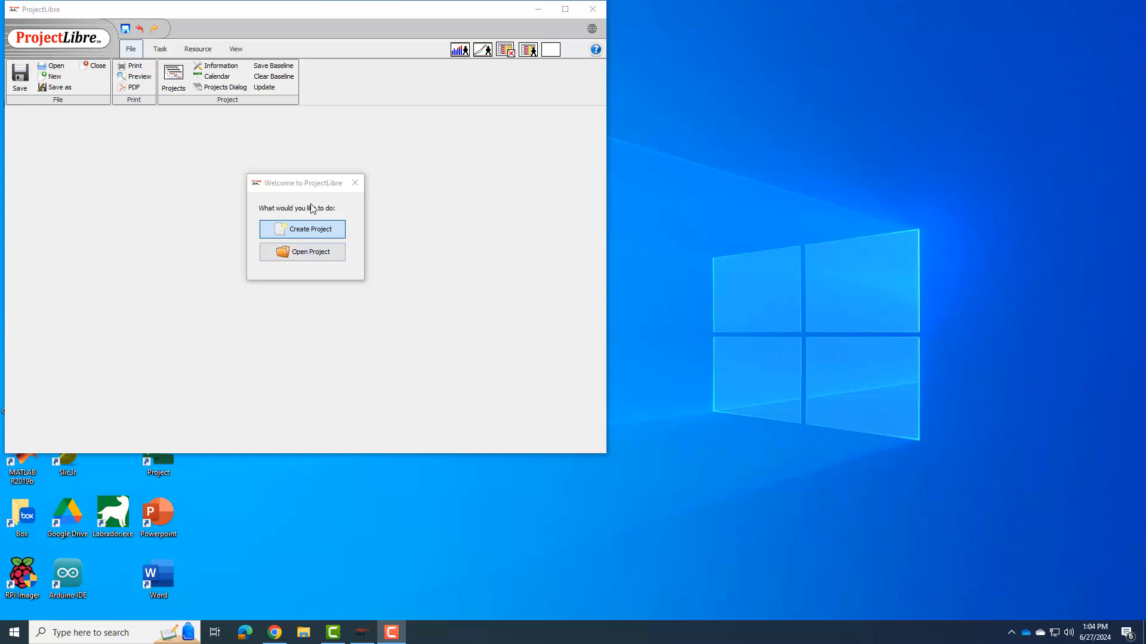
{"action": "left_click", "coordinate": [302, 229]}
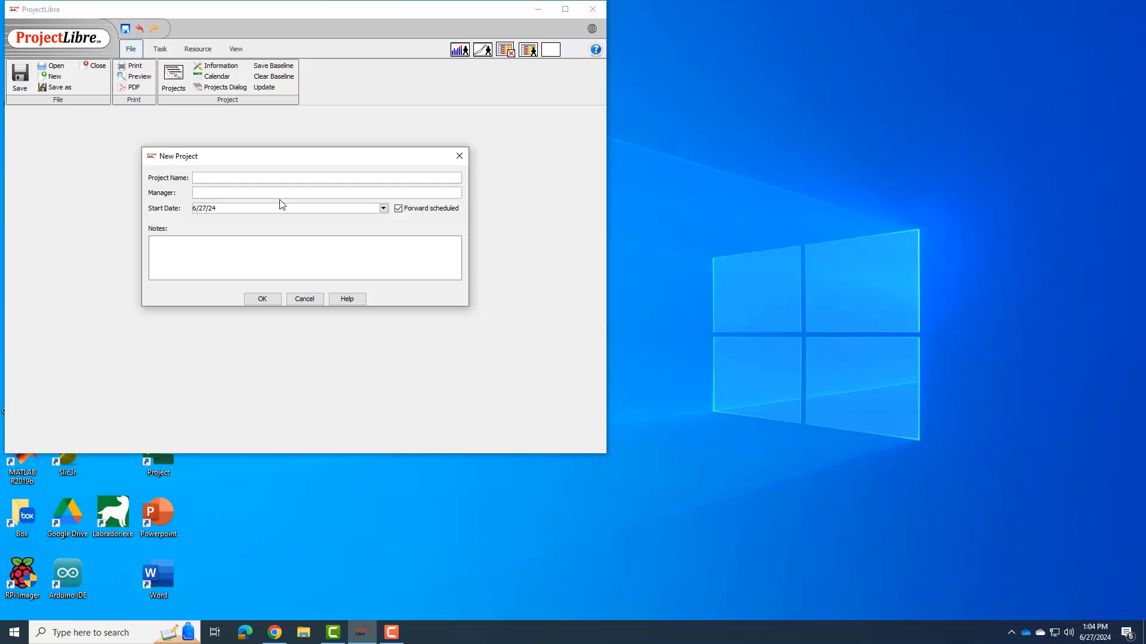
{"action": "type", "text": "BME 245L Planning Fall 2024"}
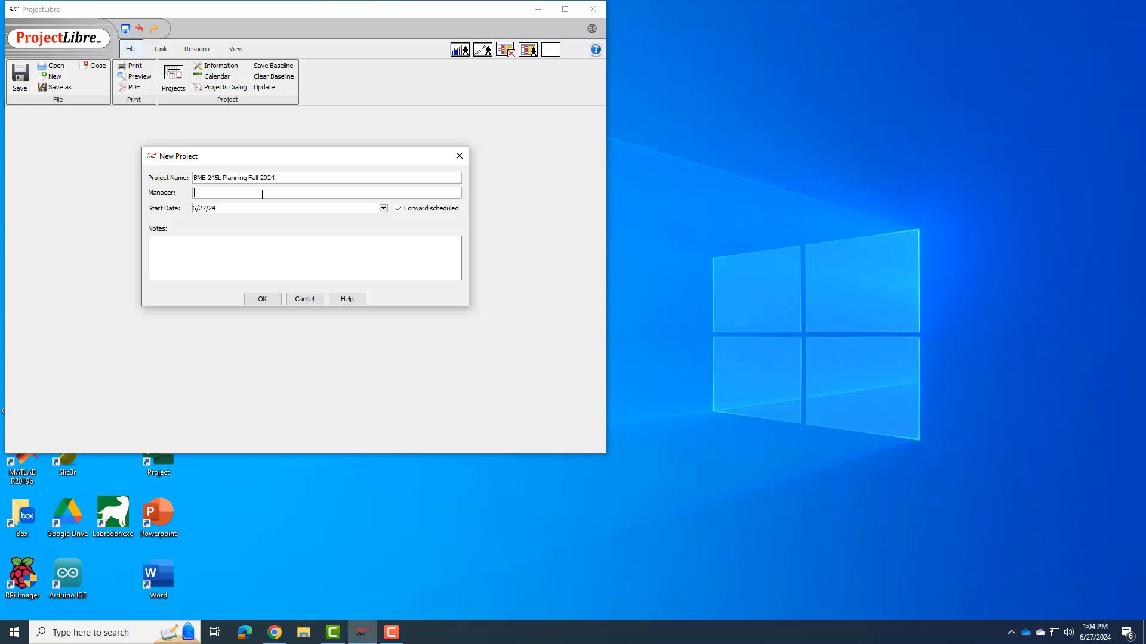
{"action": "type", "text": "Dan Puperi"}
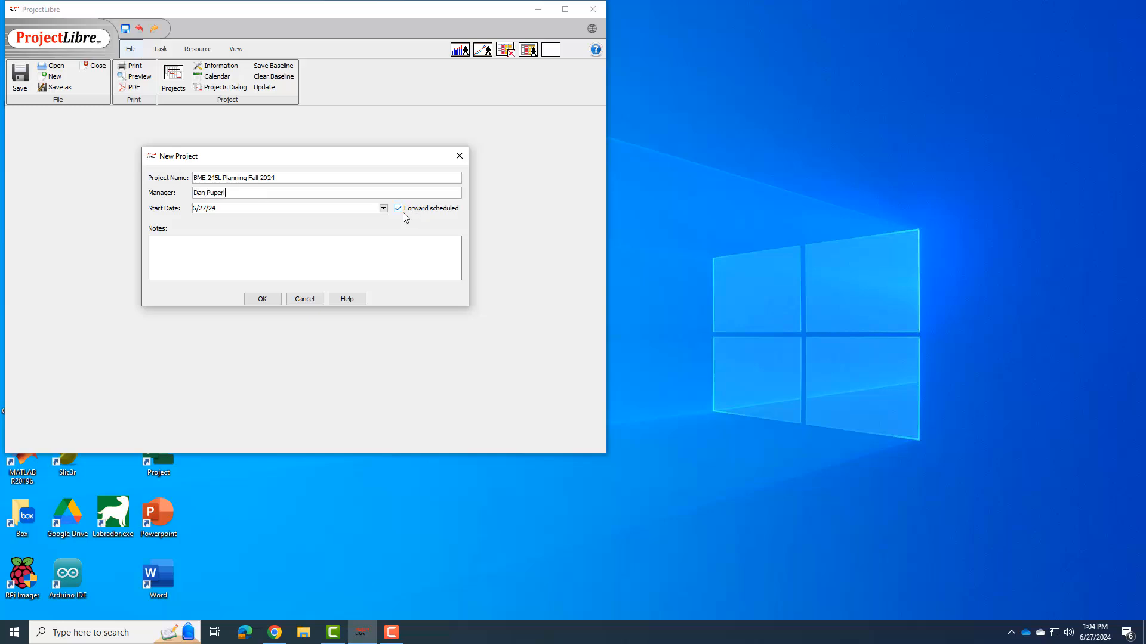
- Switch to backward scheduling with a 12/18/2024 finish date and create the project
{"action": "left_click", "coordinate": [398, 208]}
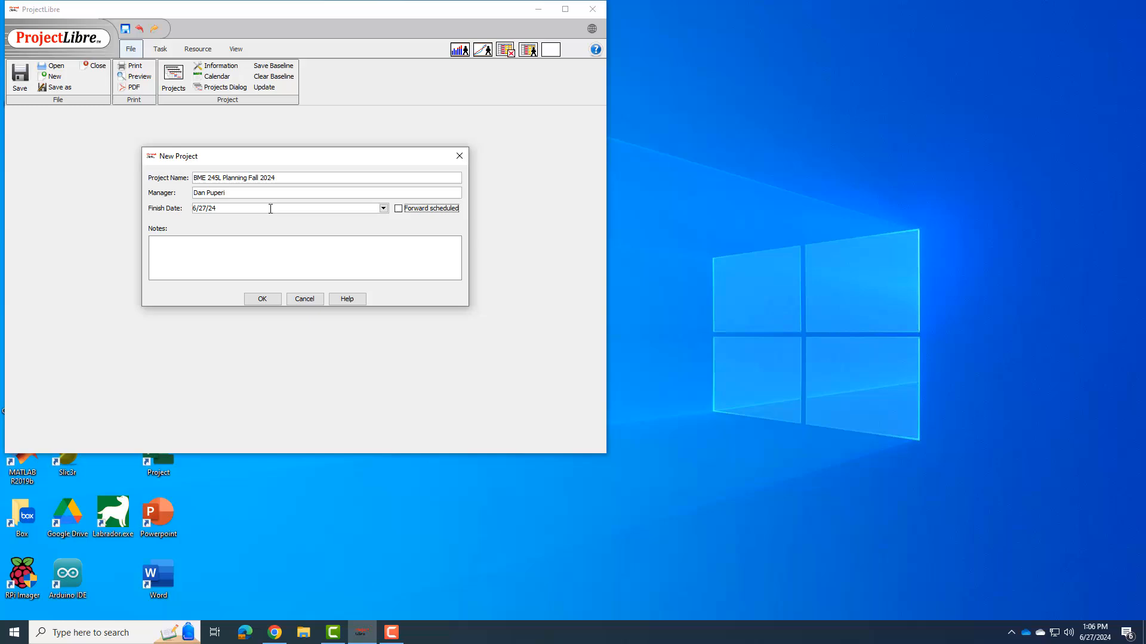
{"action": "triple_click", "coordinate": [230, 208]}
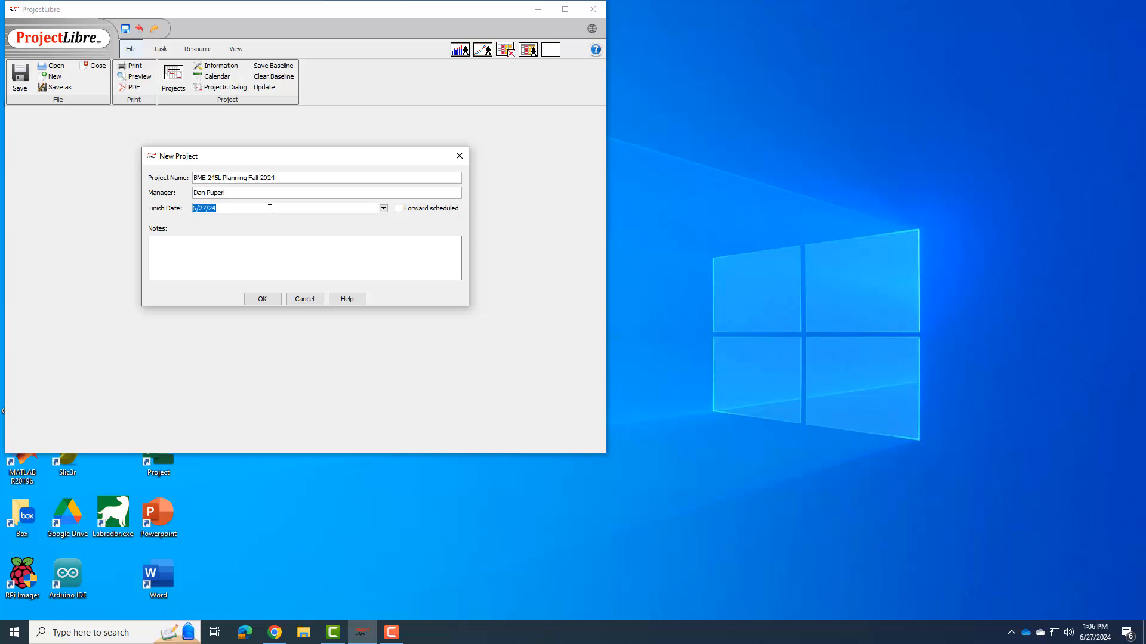
{"action": "type", "text": "1"}
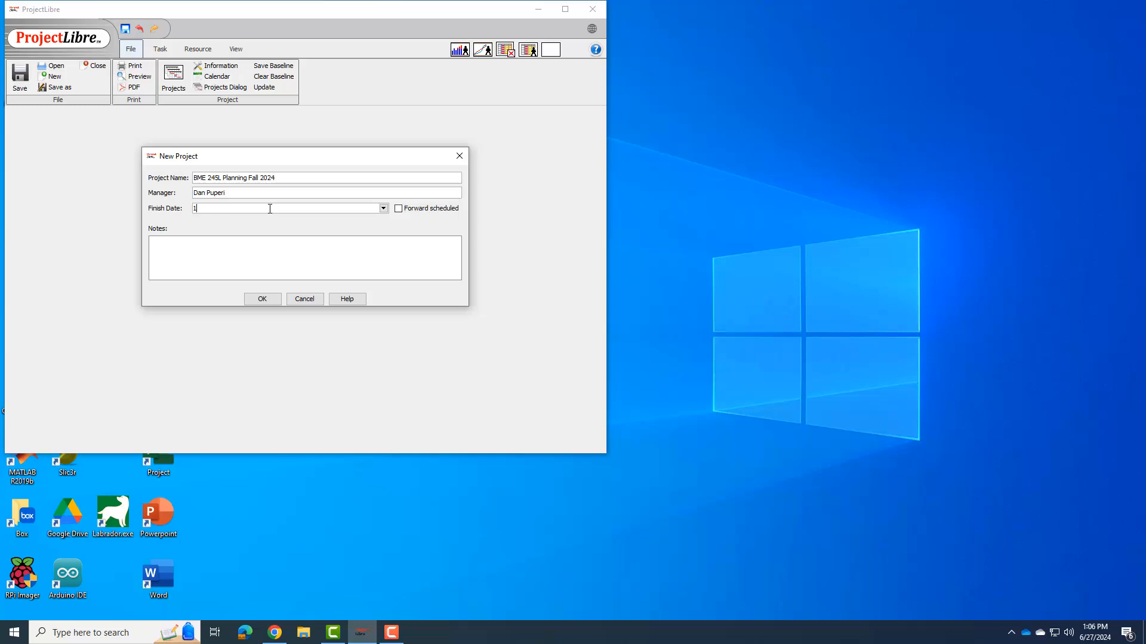
{"action": "type", "text": "2/18/"}
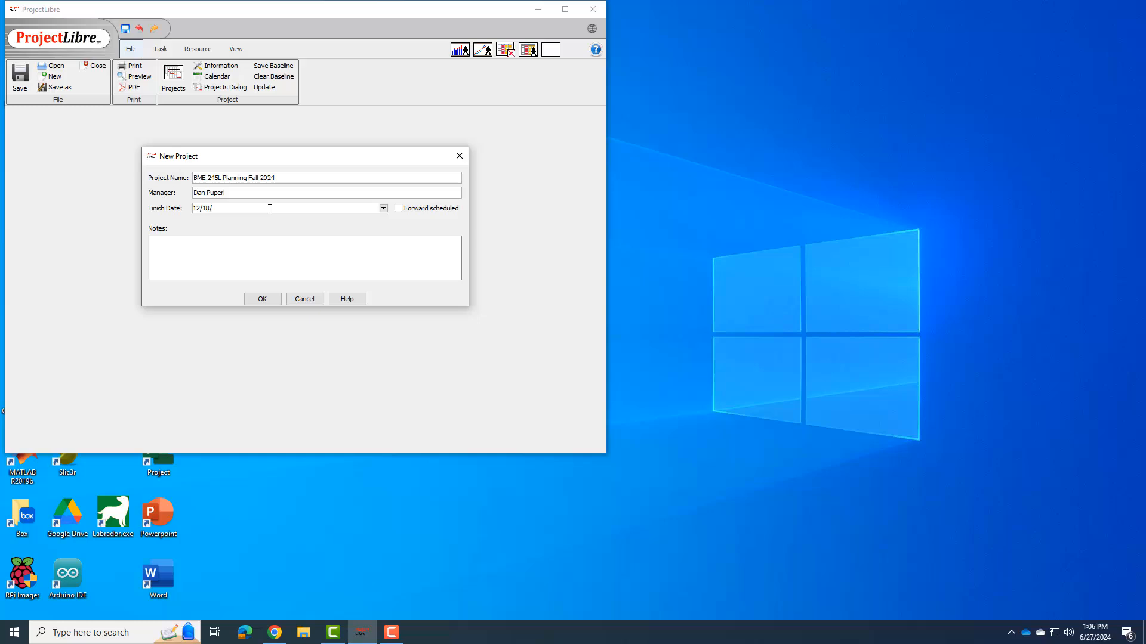
{"action": "type", "text": "2024"}
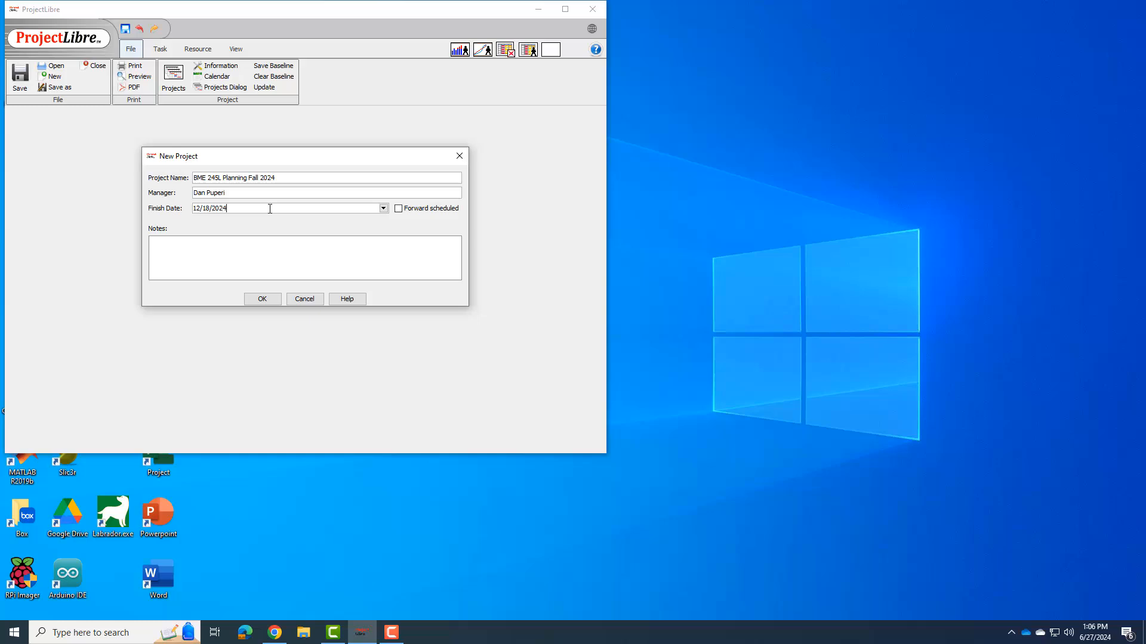
{"action": "left_click", "coordinate": [261, 299]}
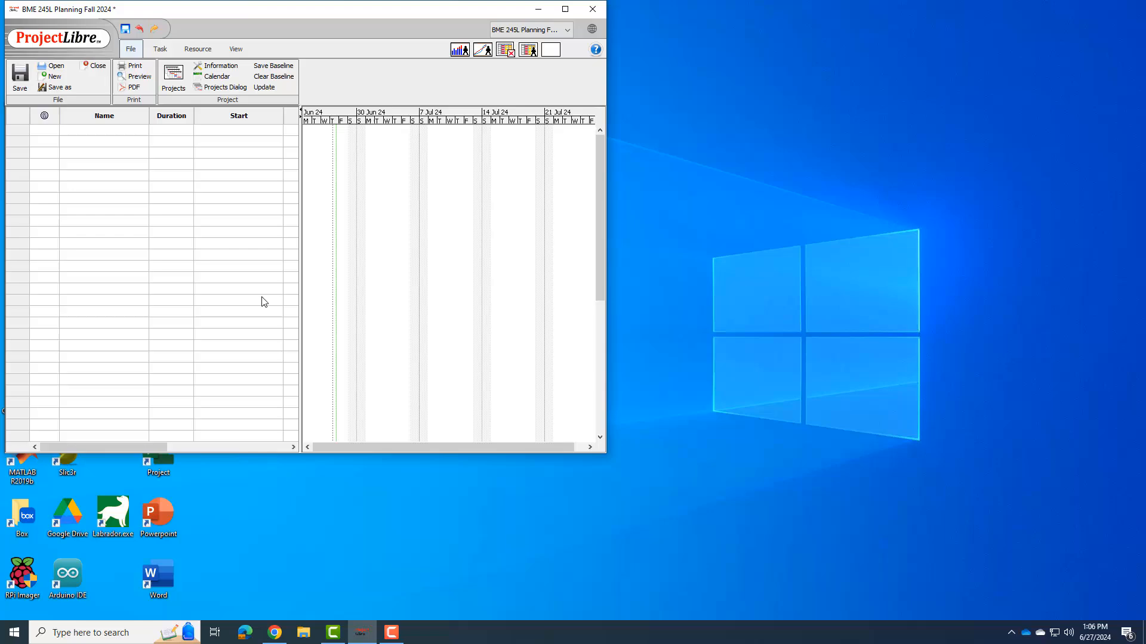
- Maximize the project window and close the Project Information details
{"action": "left_click", "coordinate": [565, 9]}
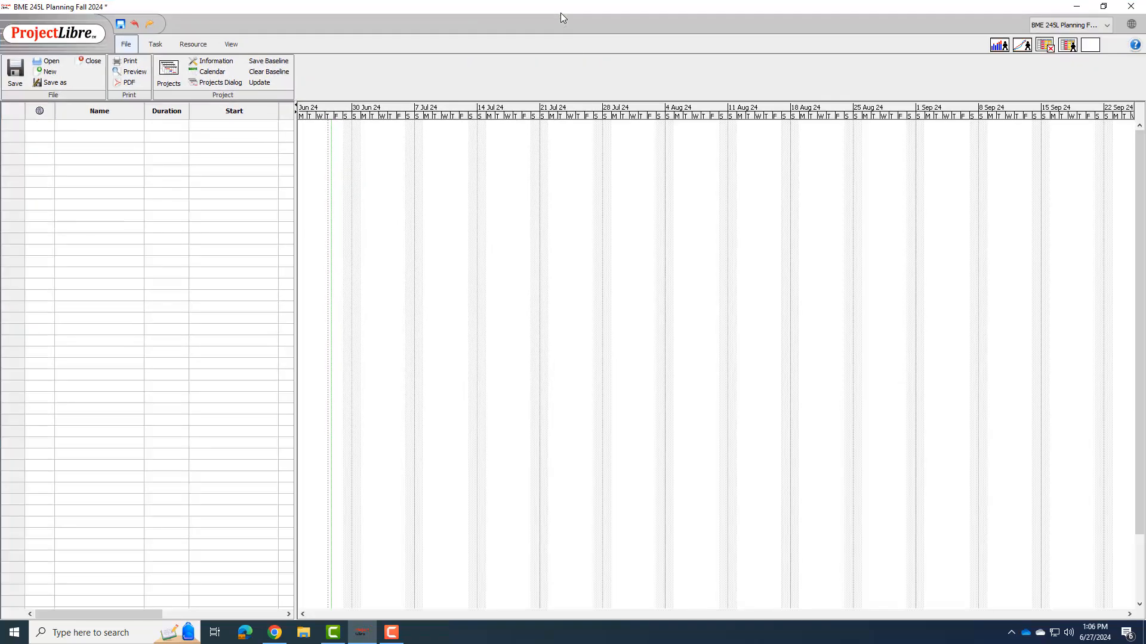
{"action": "mouse_move", "coordinate": [162, 212]}
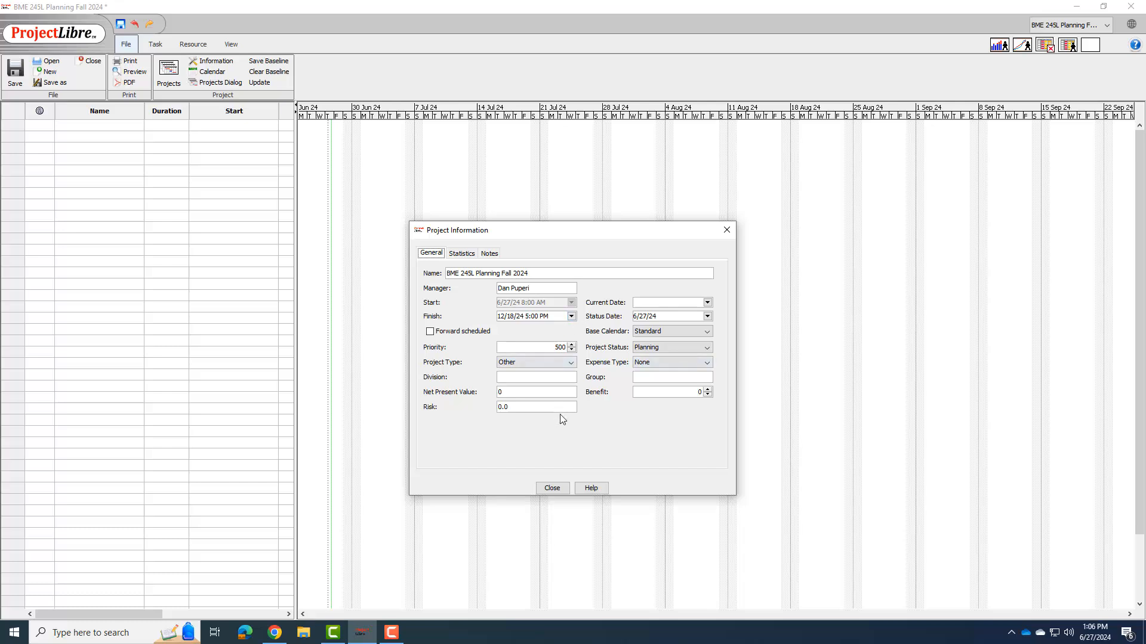
{"action": "mouse_move", "coordinate": [617, 429]}
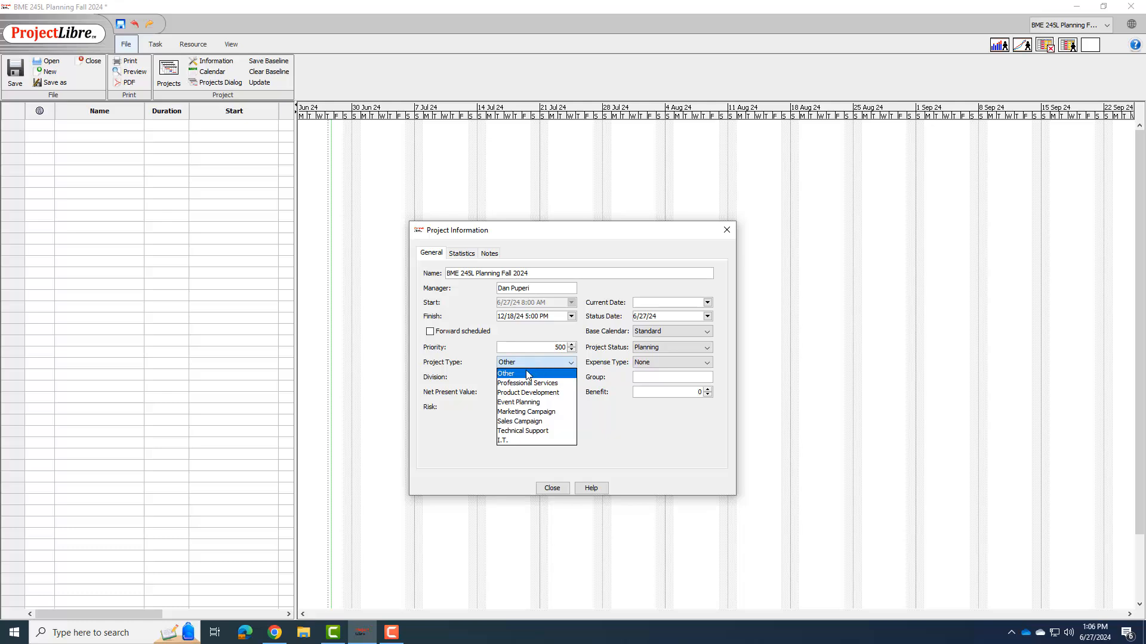
{"action": "mouse_move", "coordinate": [523, 393]}
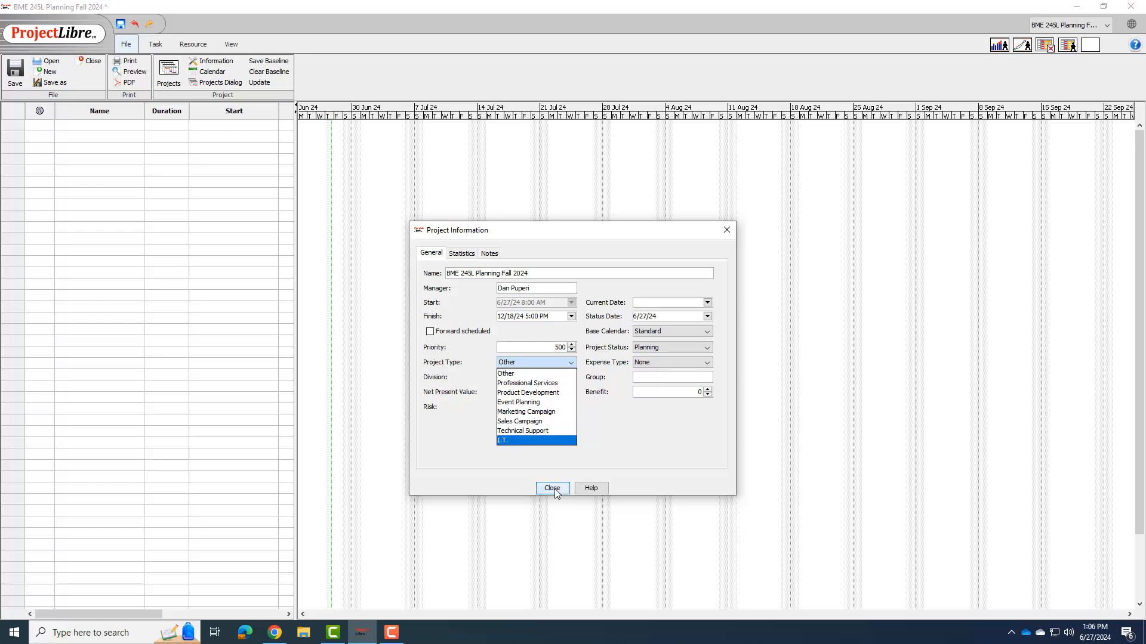
{"action": "left_click", "coordinate": [552, 488]}
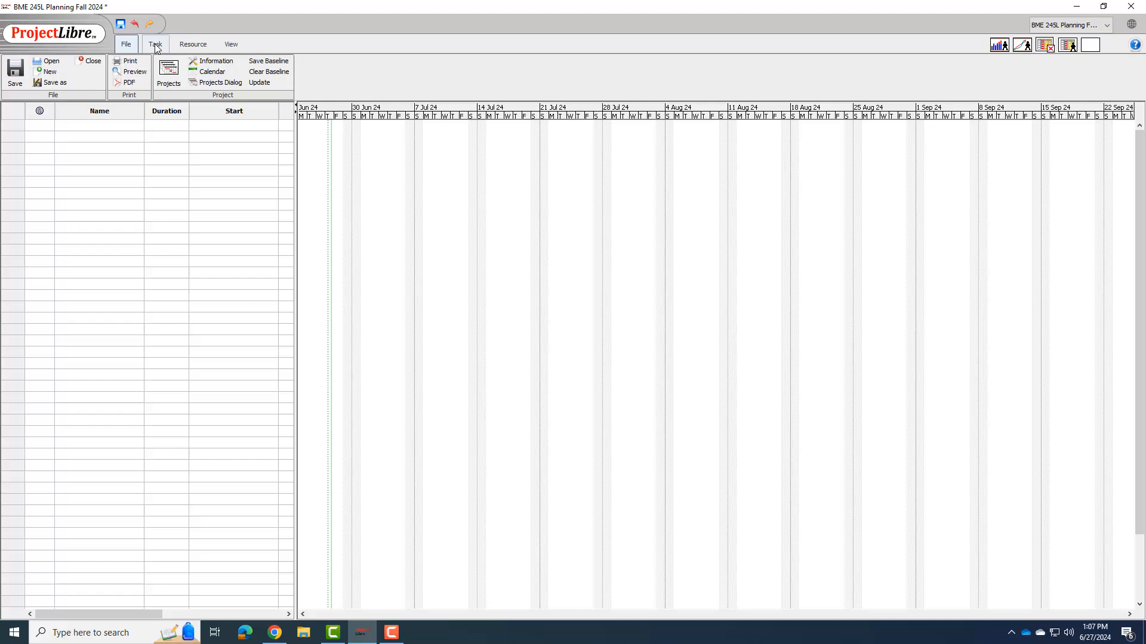
- Show the Task ribbon in Gantt view and select the first task Name cell
{"action": "left_click", "coordinate": [154, 43]}
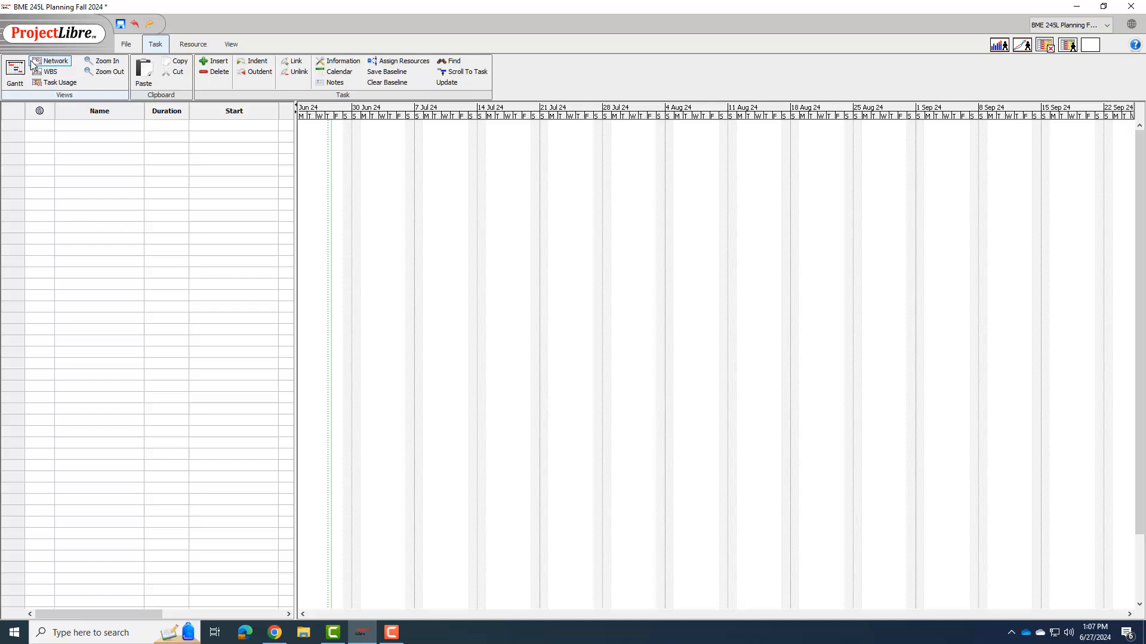
{"action": "mouse_move", "coordinate": [32, 95]}
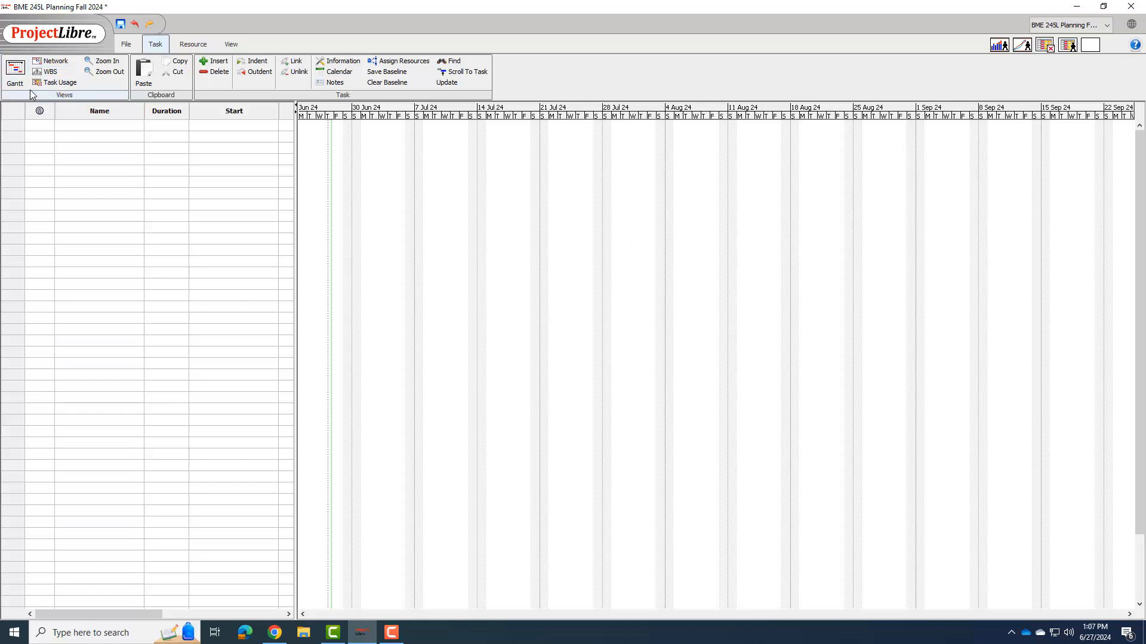
{"action": "left_click", "coordinate": [14, 73]}
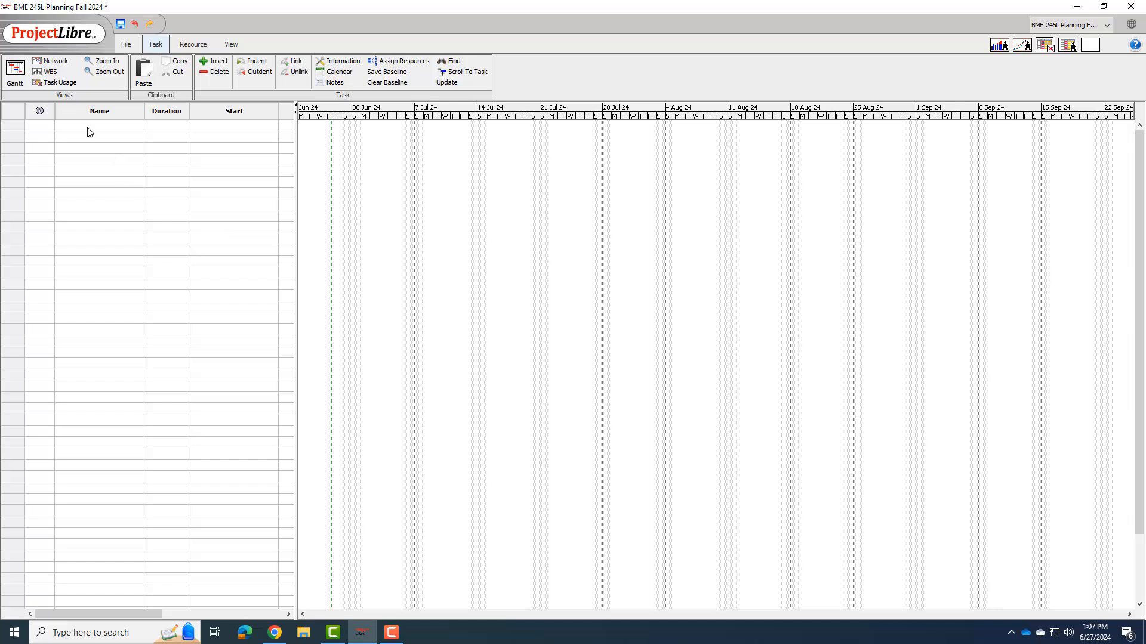
{"action": "left_click", "coordinate": [98, 126]}
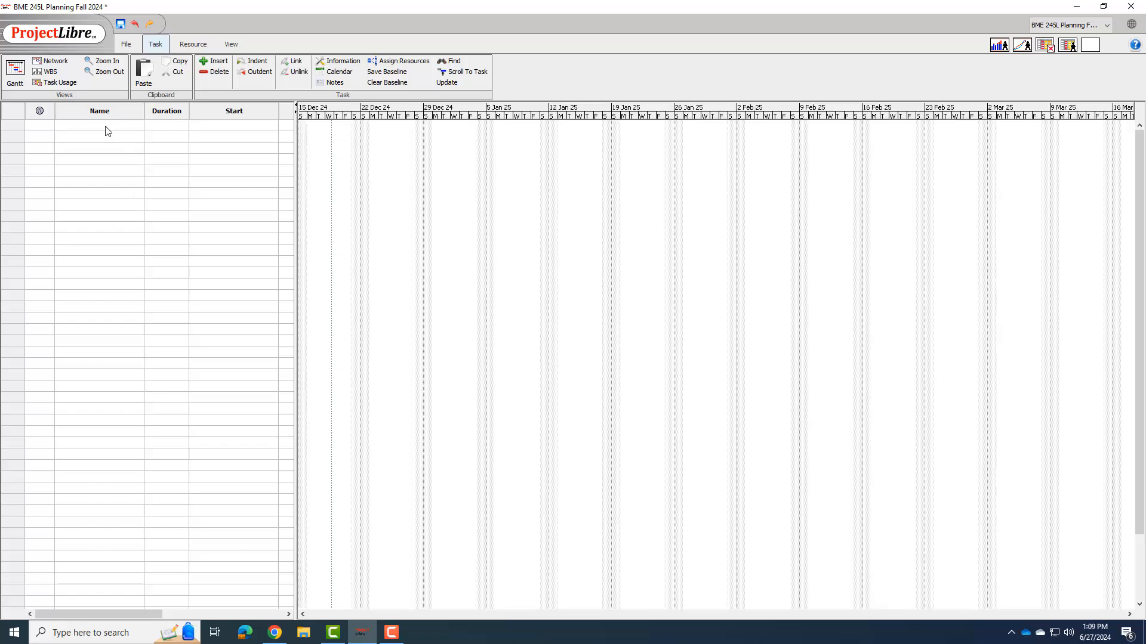
- Add the Classes start task starting 8/26/2024, allowing it before the project start
{"action": "type", "text": "Classes start"}
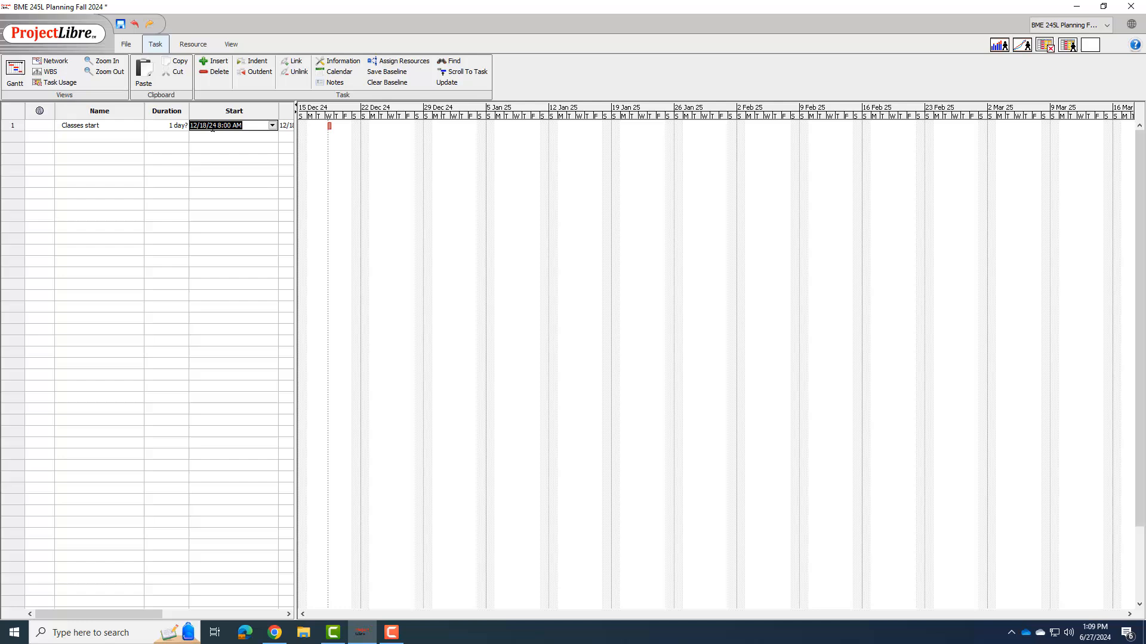
{"action": "type", "text": "8/26/"}
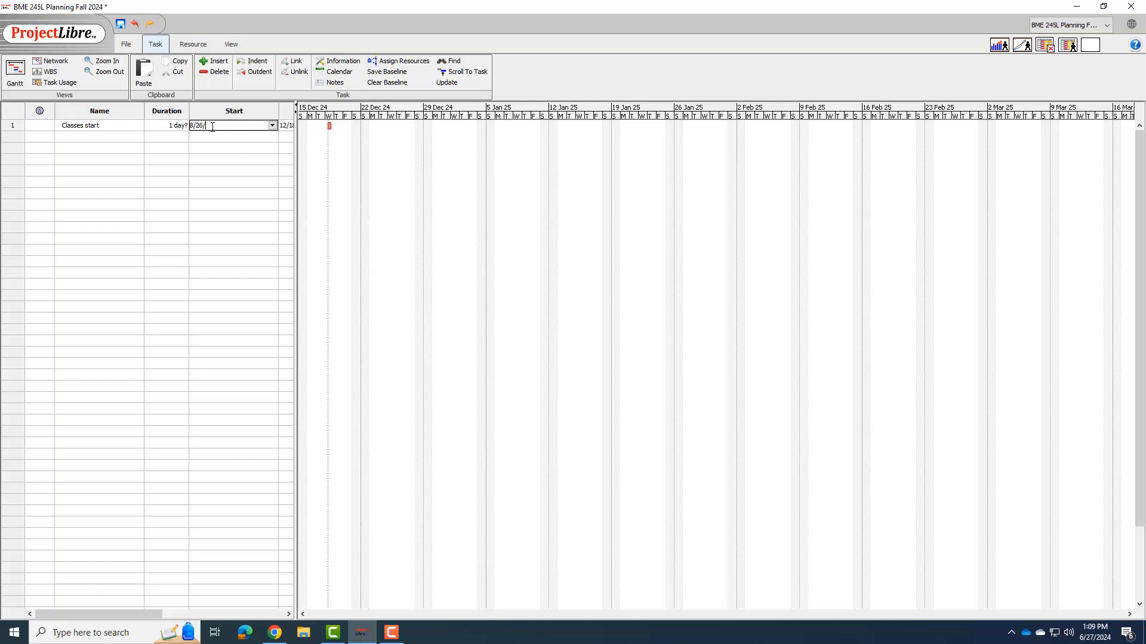
{"action": "type", "text": "2024"}
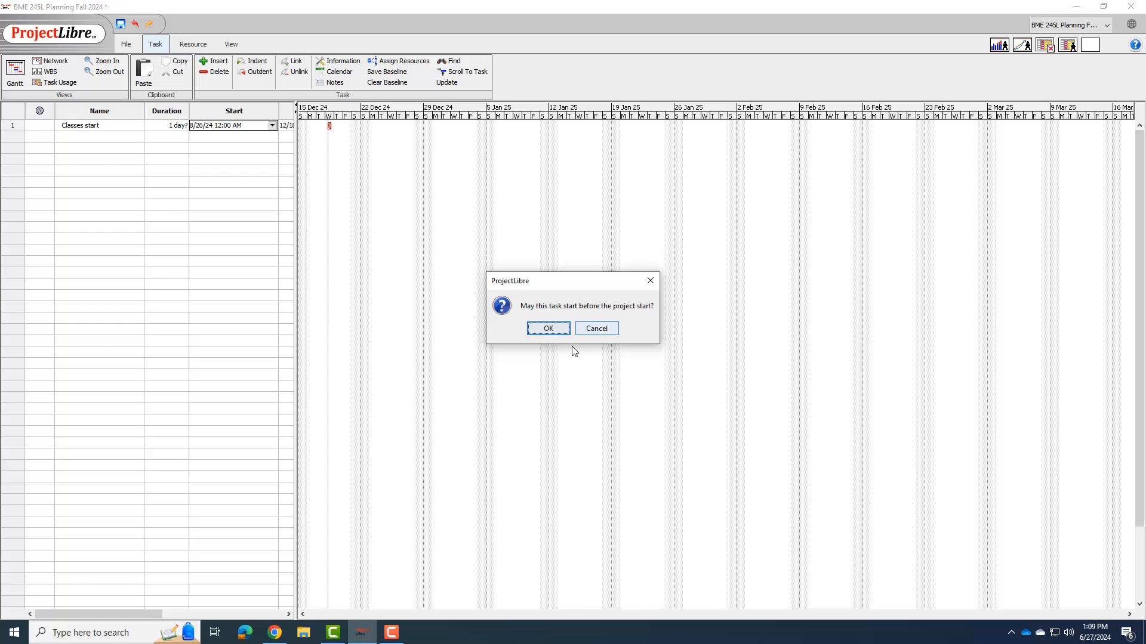
{"action": "left_click", "coordinate": [547, 328]}
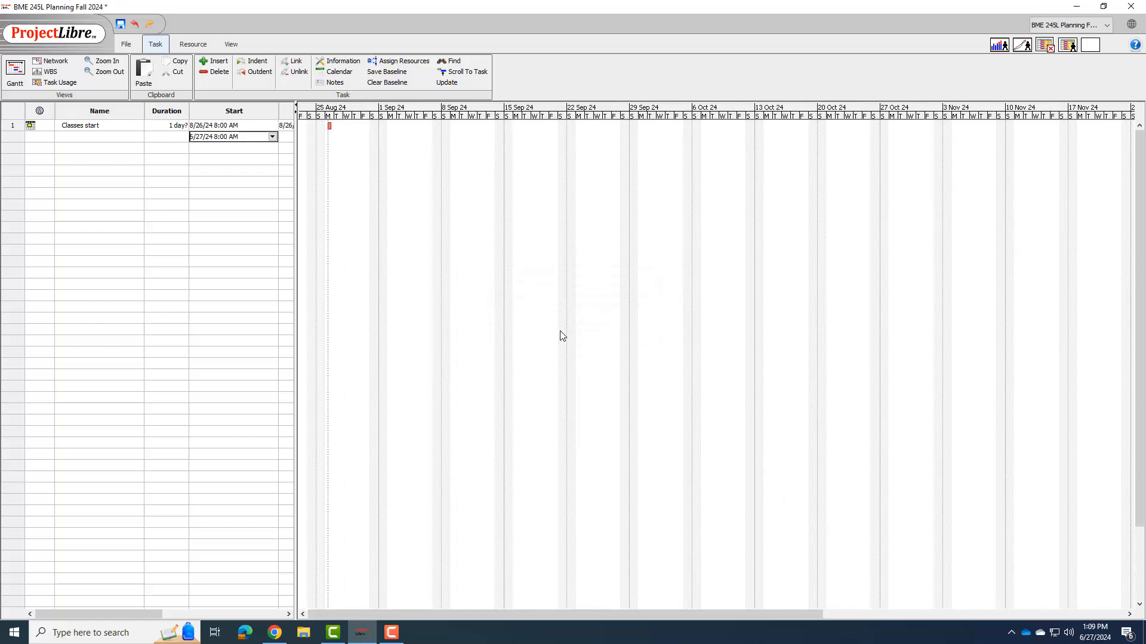
{"action": "mouse_move", "coordinate": [562, 335]}
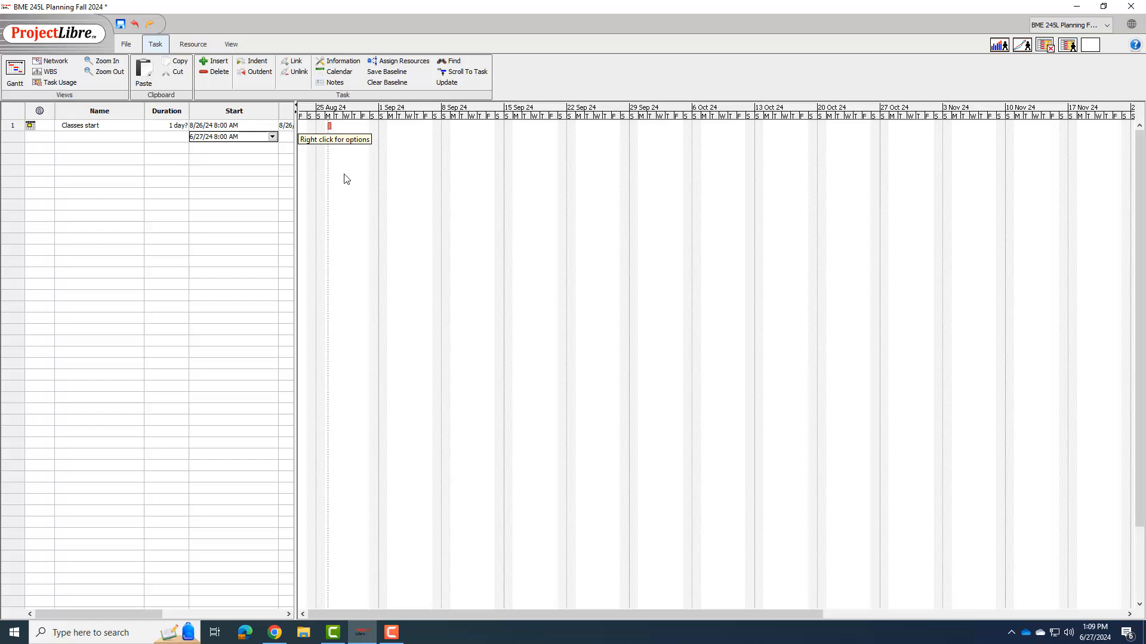
- Add Classes end starting 12/9/2024 and set its duration to 0
{"action": "left_click", "coordinate": [98, 136]}
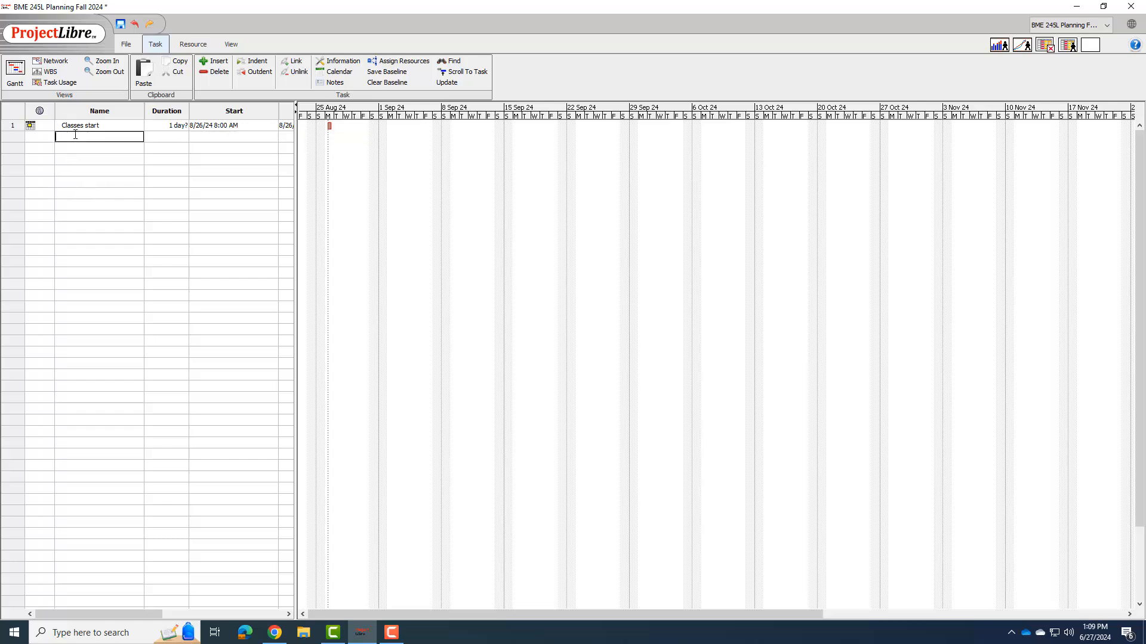
{"action": "type", "text": "Cla"}
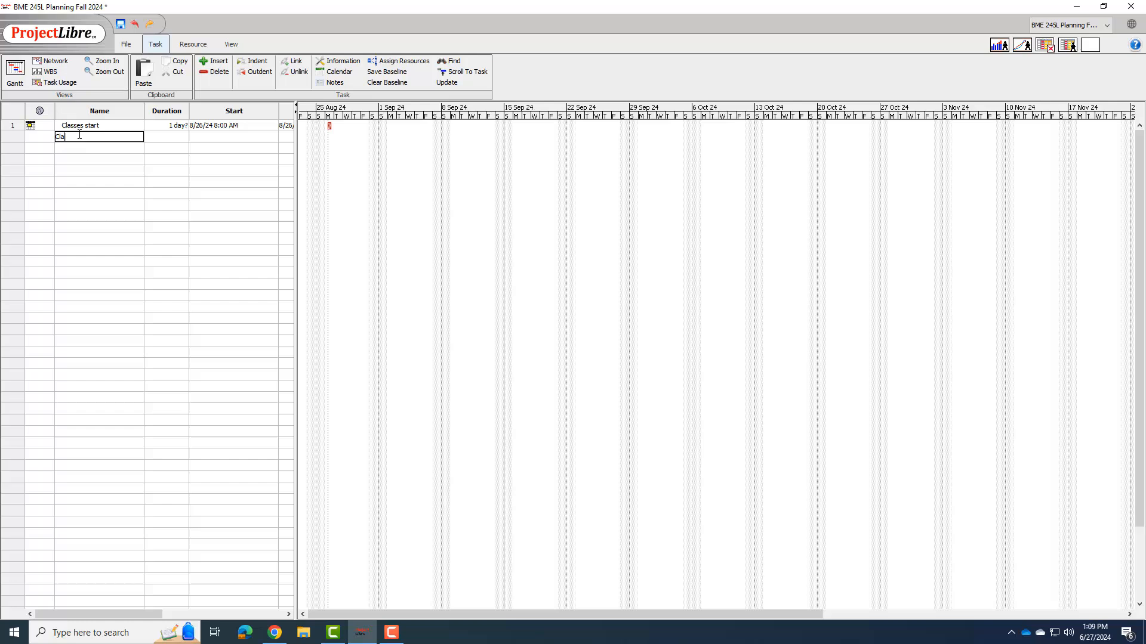
{"action": "type", "text": "Classes end"}
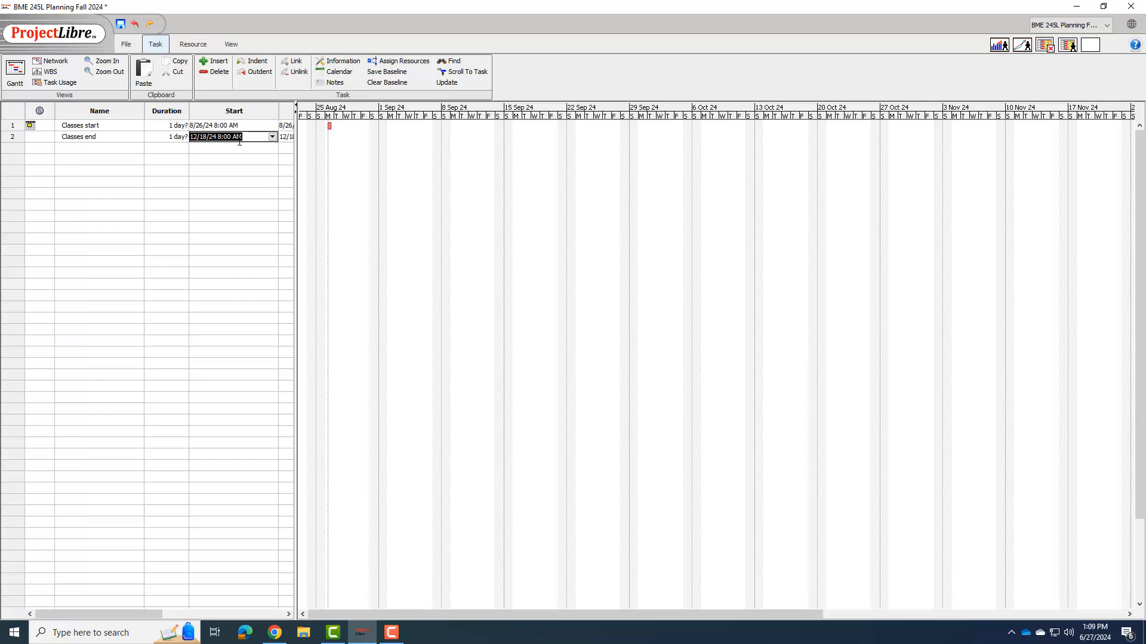
{"action": "type", "text": "12/9/2024"}
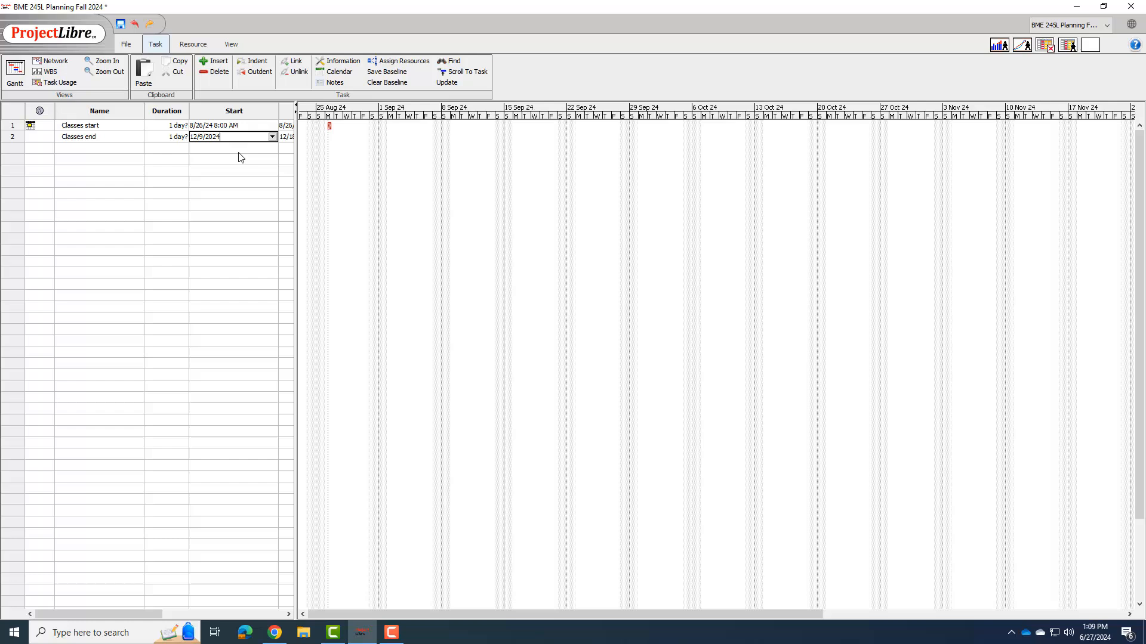
{"action": "key", "text": "Enter"}
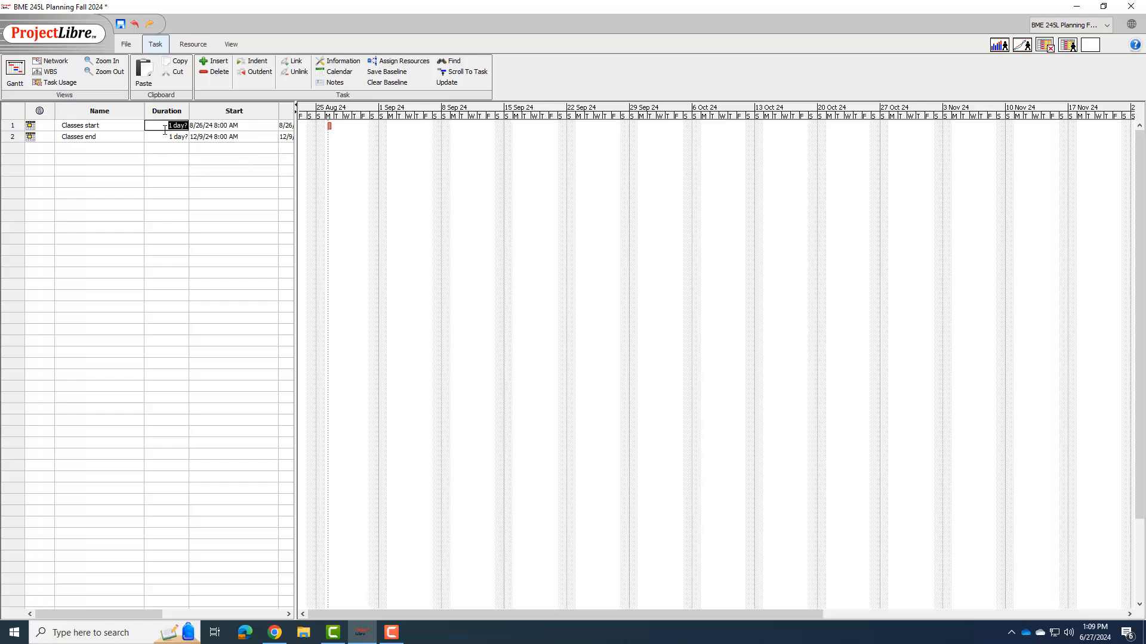
{"action": "type", "text": "0"}
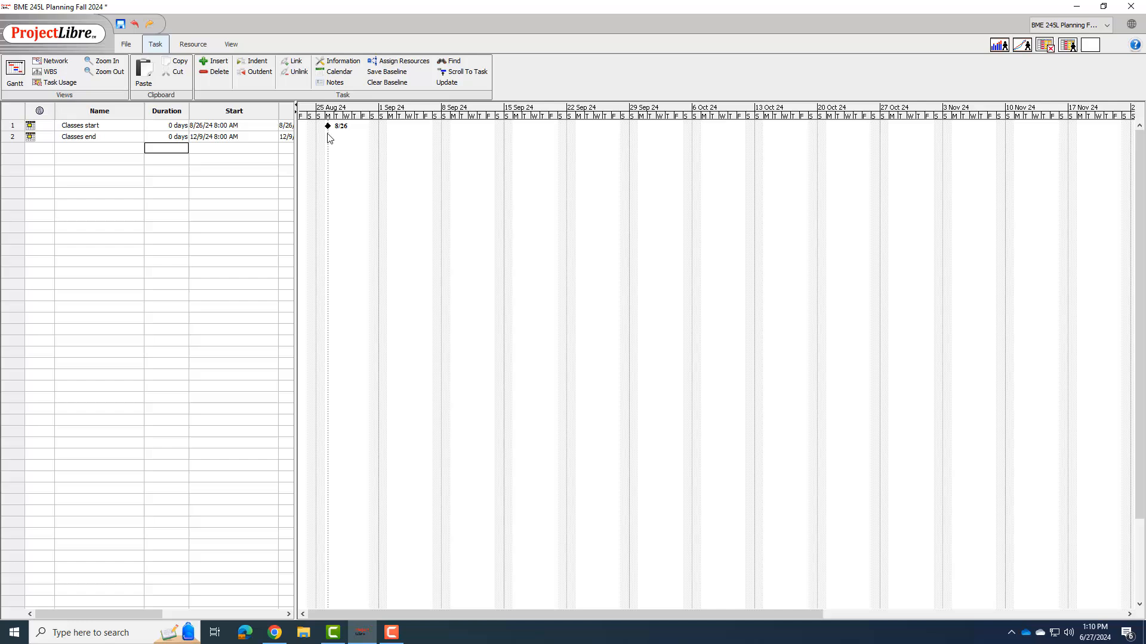
{"action": "mouse_move", "coordinate": [329, 139]}
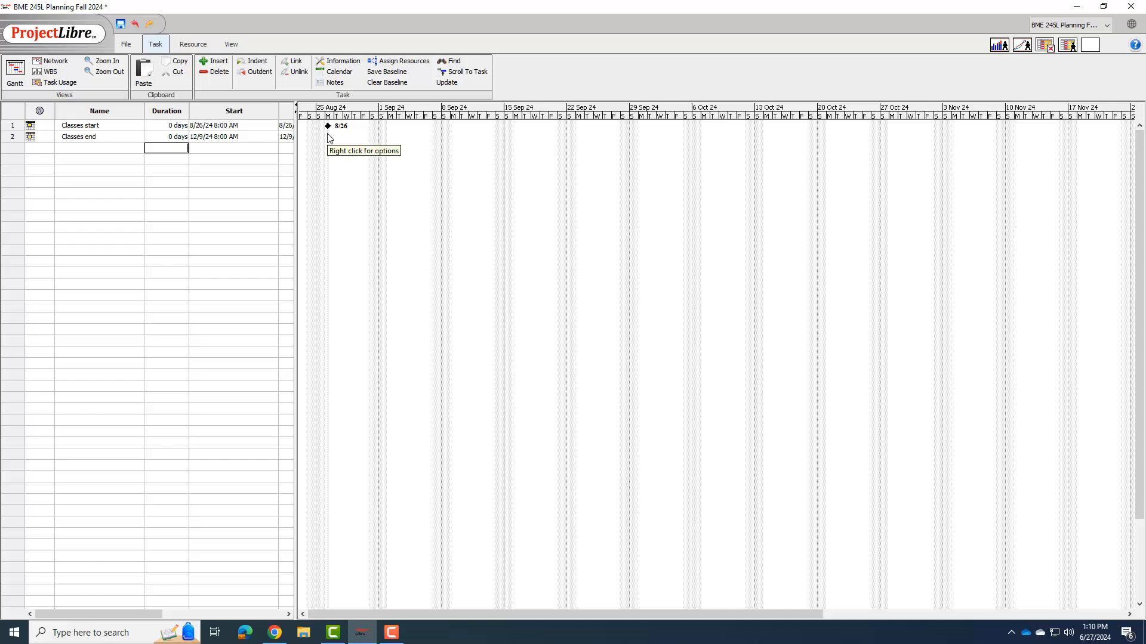
{"action": "mouse_move", "coordinate": [351, 220]}
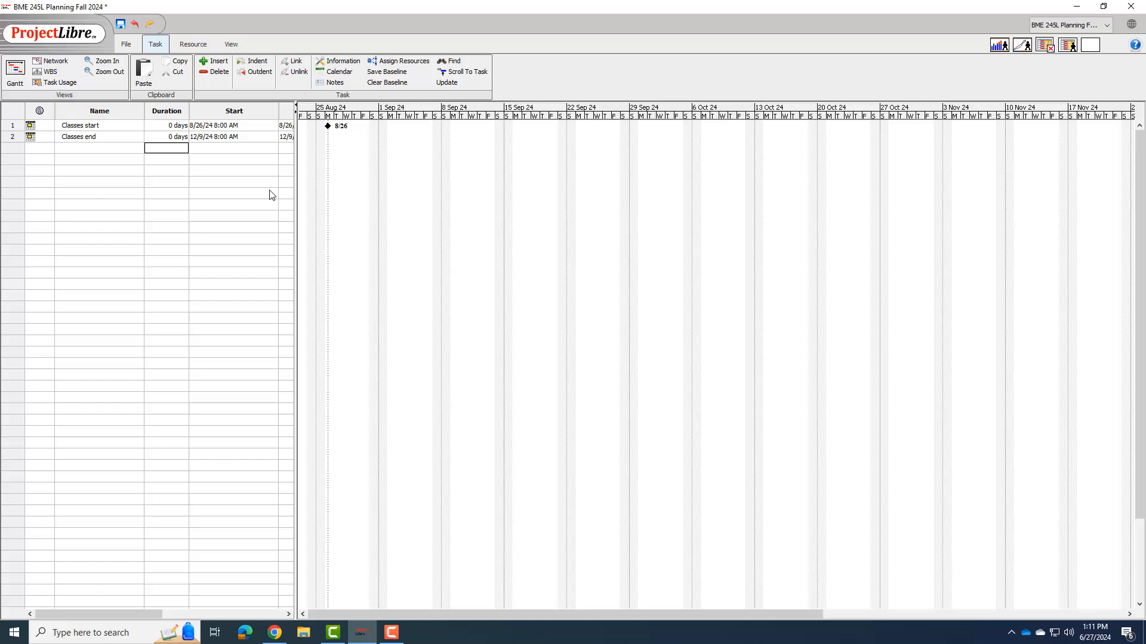
{"action": "mouse_move", "coordinate": [100, 169]}
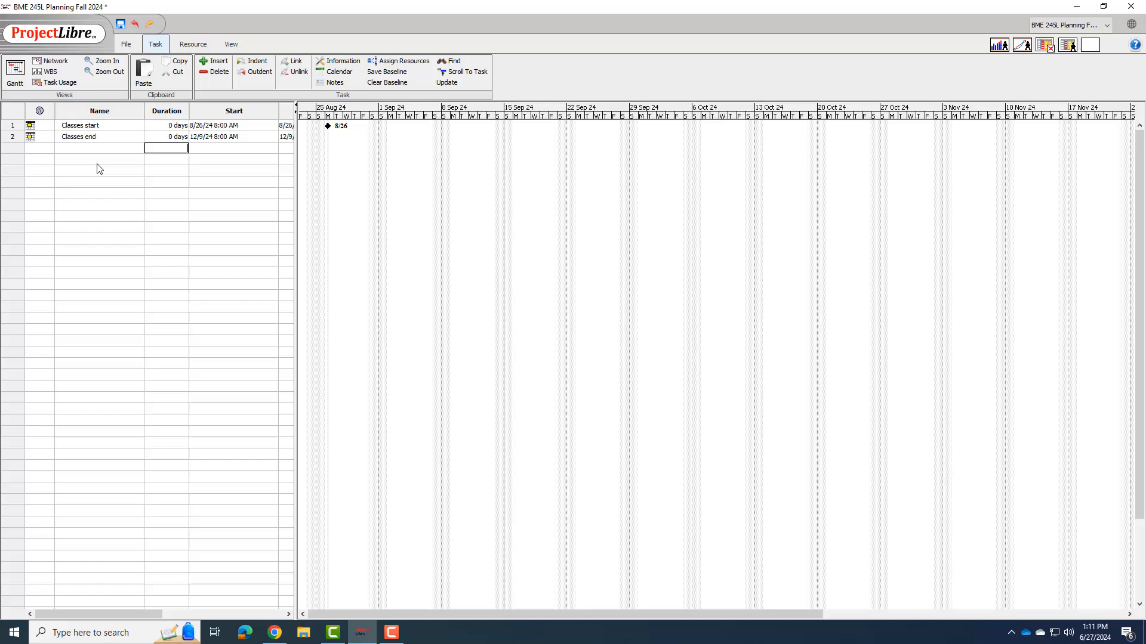
{"action": "mouse_move", "coordinate": [108, 133]}
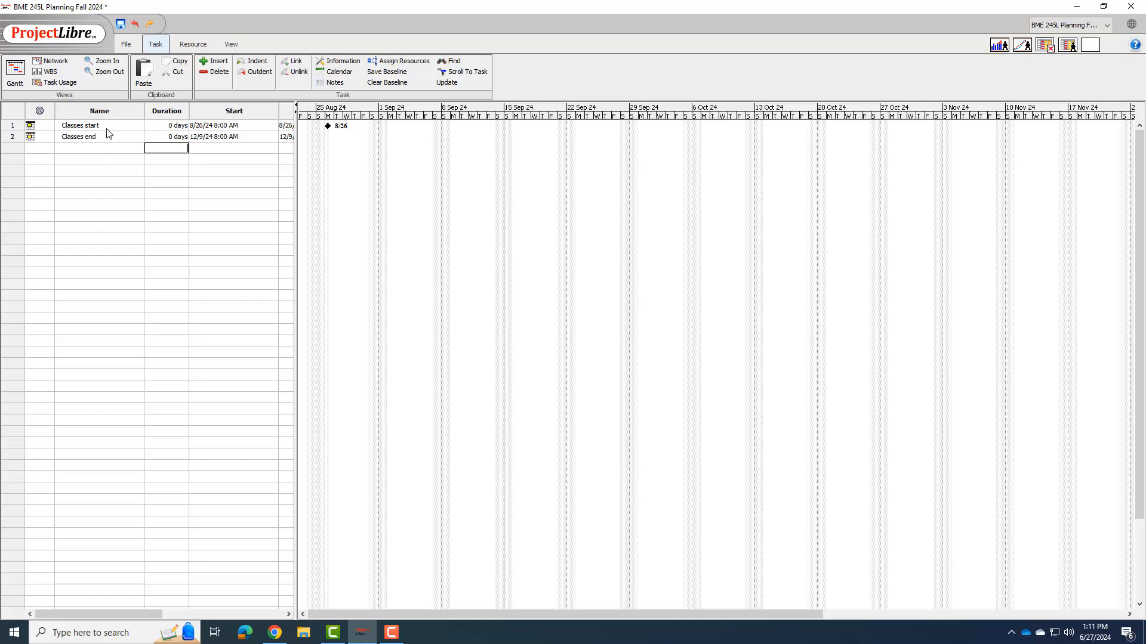
- Insert a Planning task above Classes start
{"action": "double_click", "coordinate": [79, 125]}
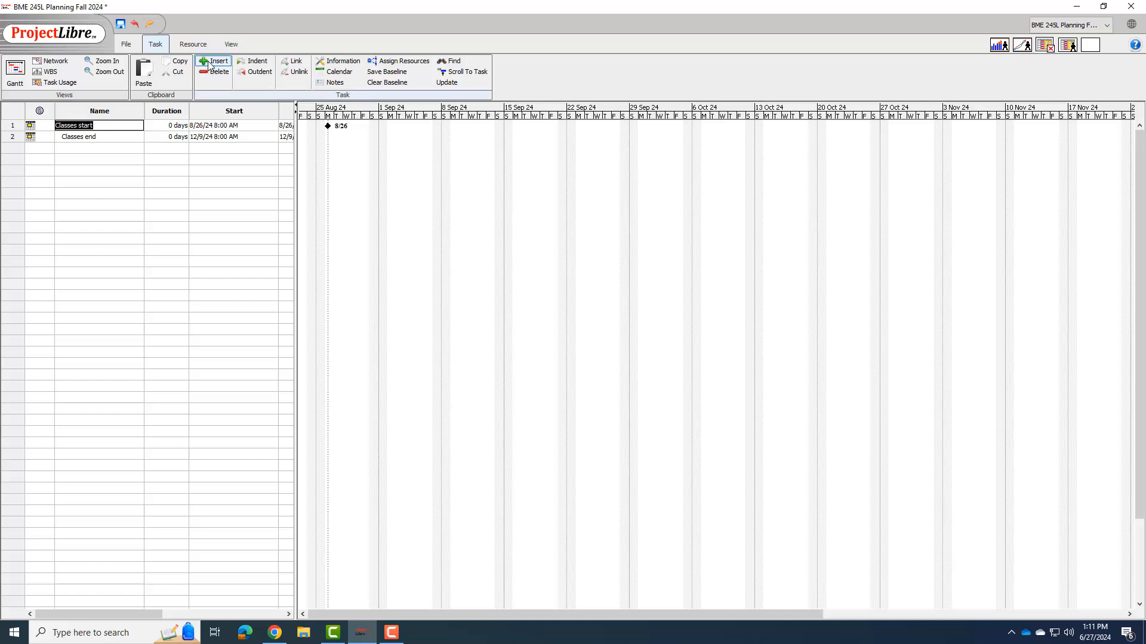
{"action": "left_click", "coordinate": [218, 60]}
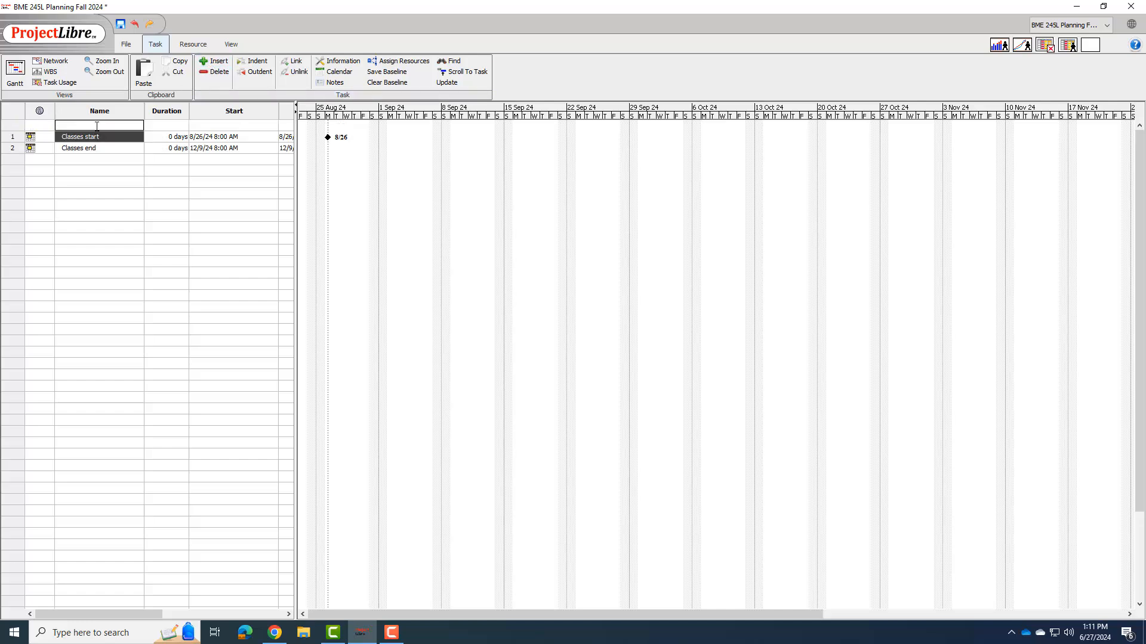
{"action": "type", "text": "Planning"}
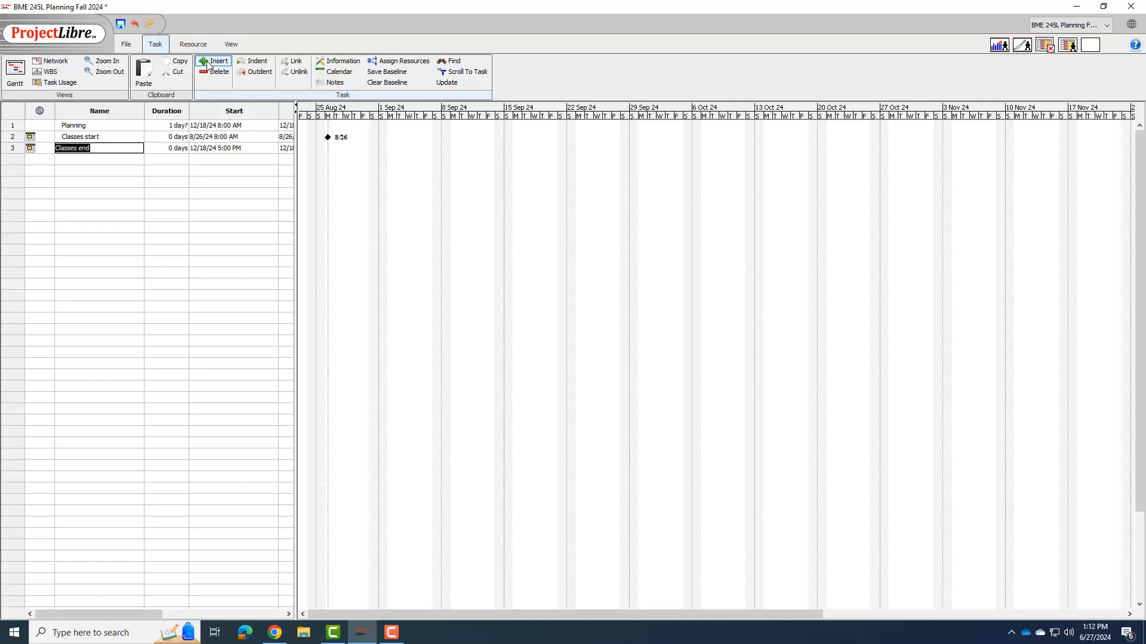
- Add Cell culture, Mechanical testing and Exam before Classes end, then Finish grading
{"action": "left_click", "coordinate": [218, 61]}
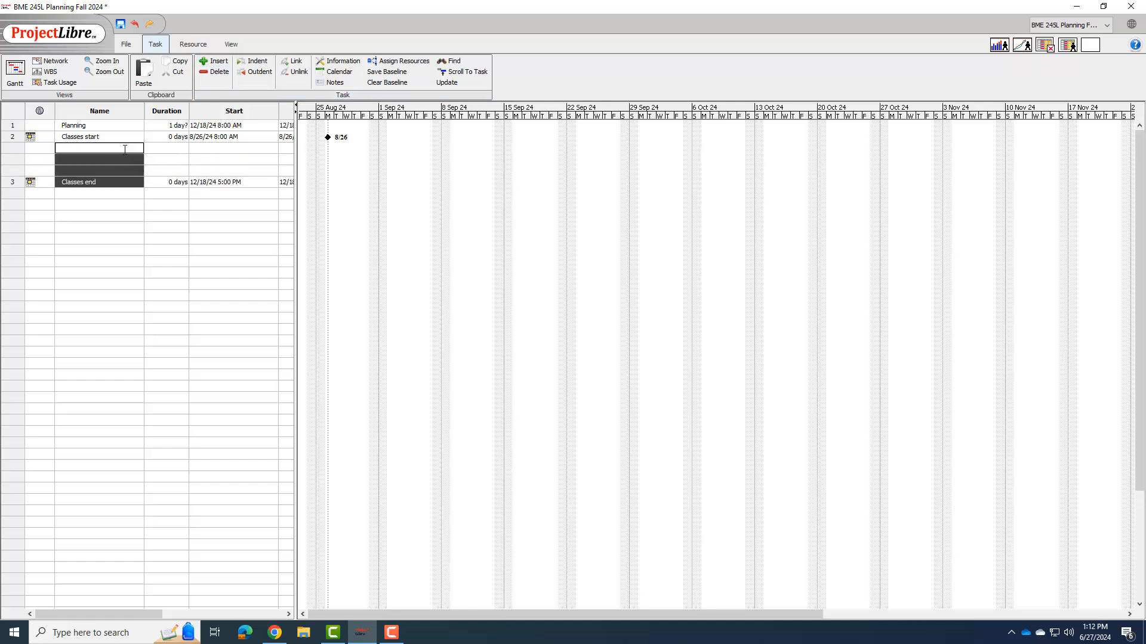
{"action": "type", "text": "c"}
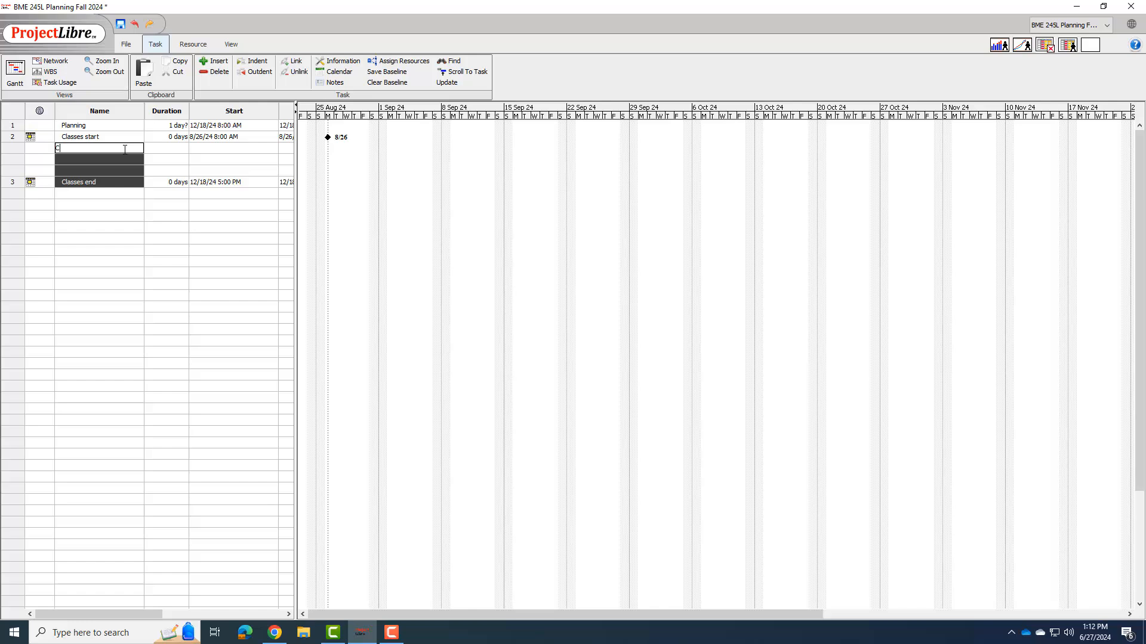
{"action": "type", "text": "Cell culture"}
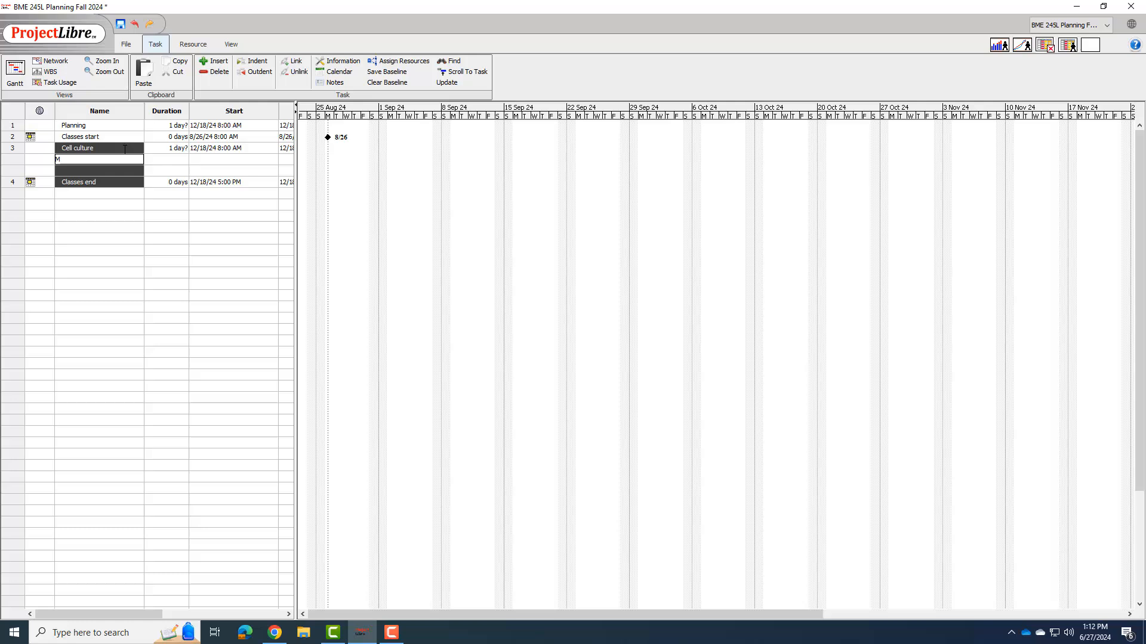
{"action": "type", "text": "echanical"}
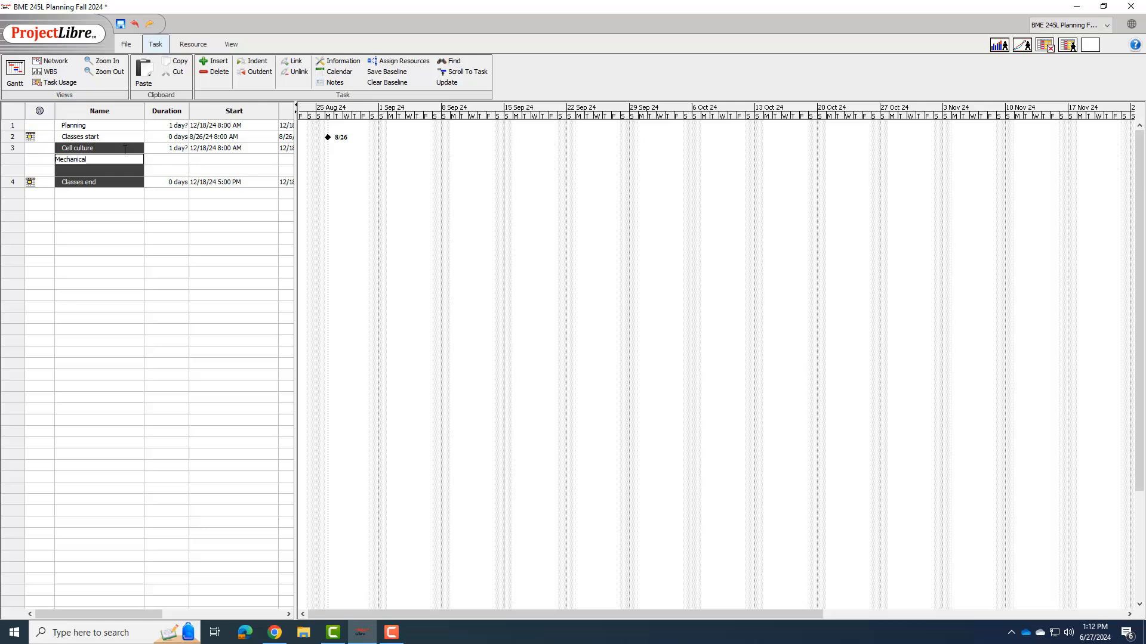
{"action": "type", "text": "testing"}
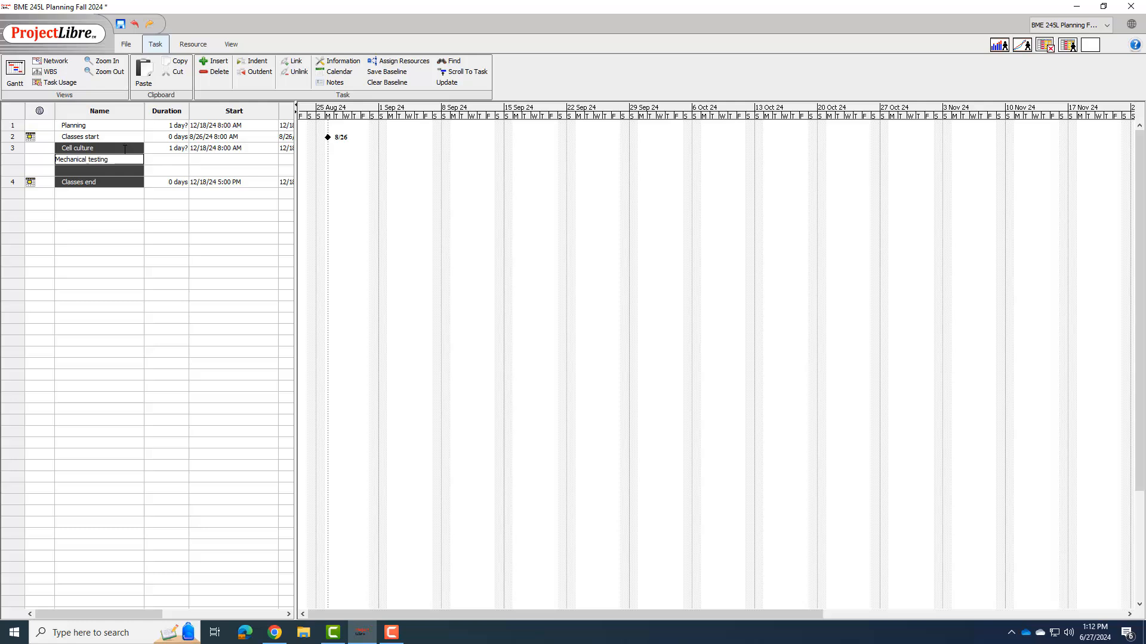
{"action": "type", "text": "Exam"}
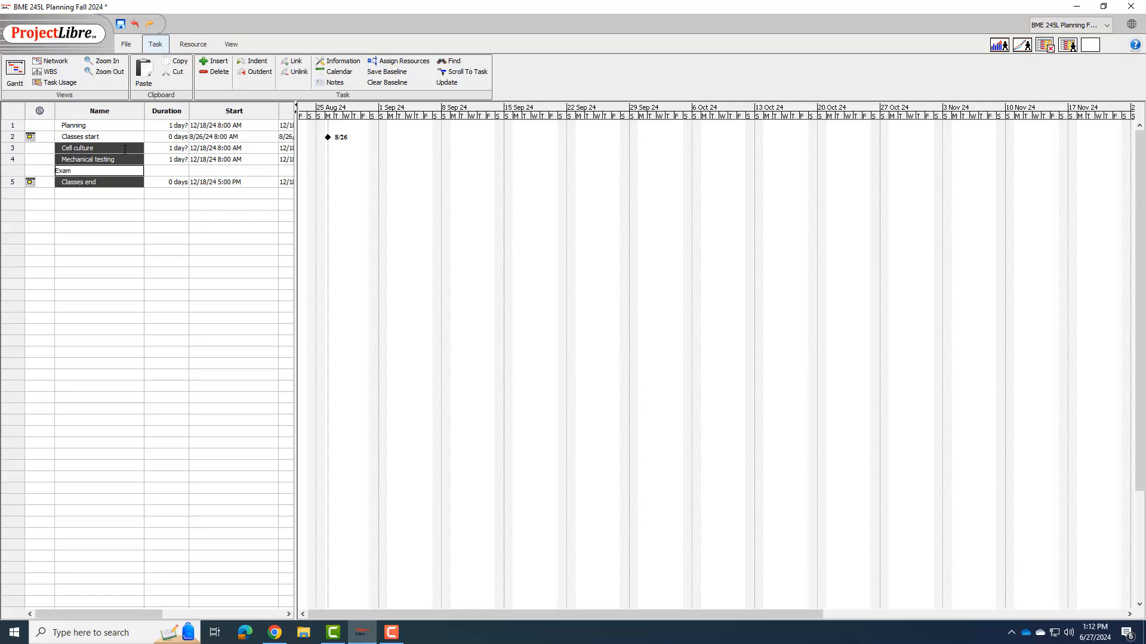
{"action": "key", "text": "enter"}
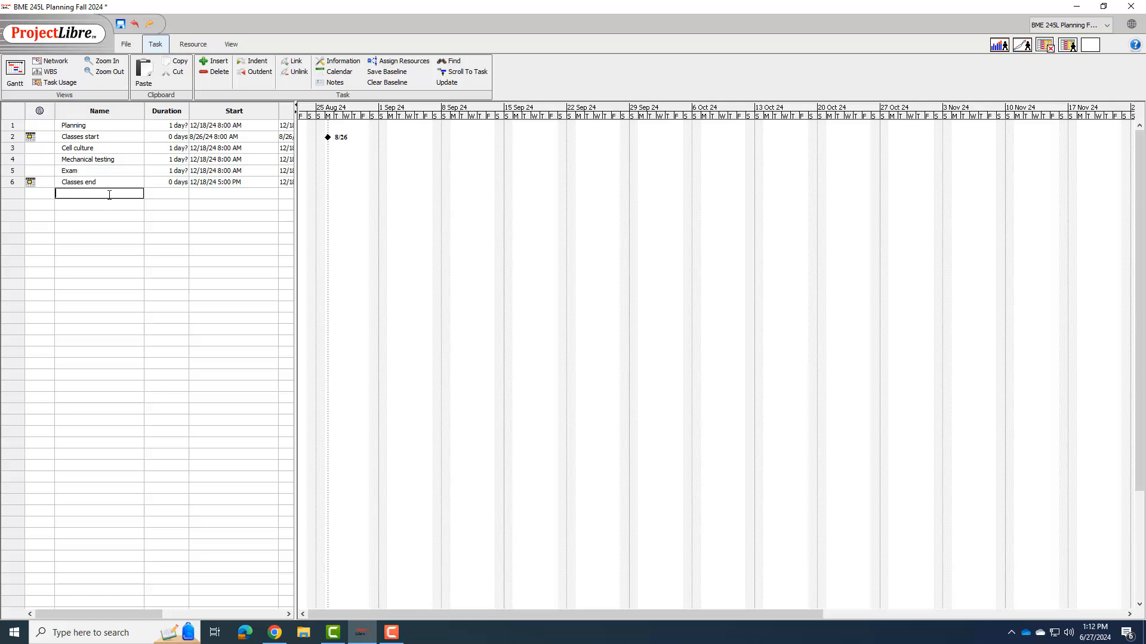
{"action": "type", "text": "F"}
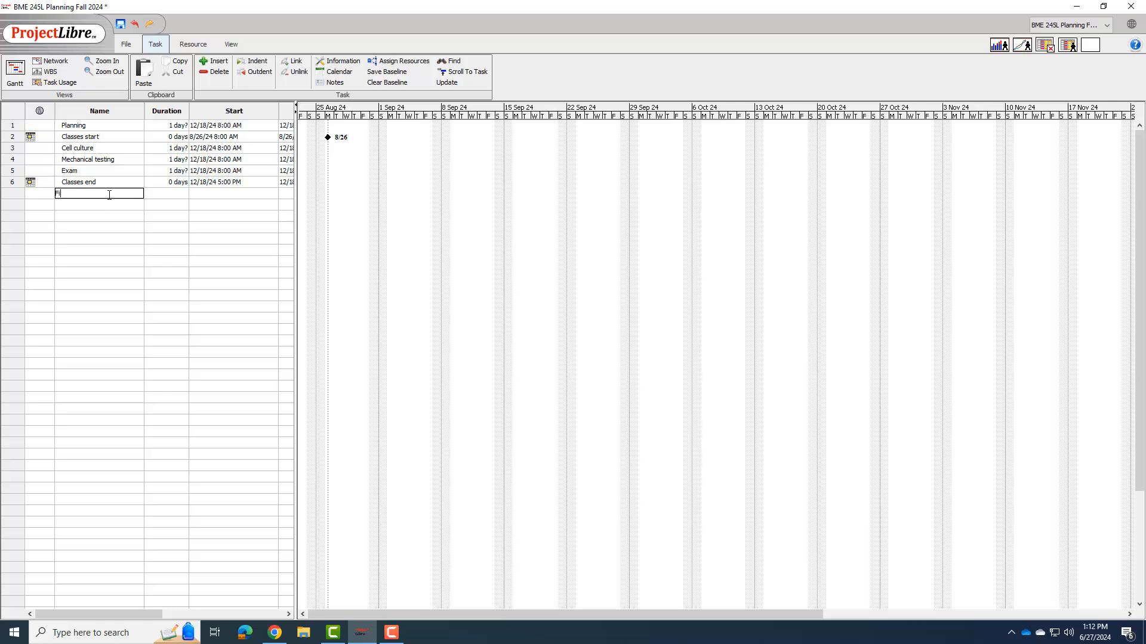
{"action": "type", "text": "Finish grading"}
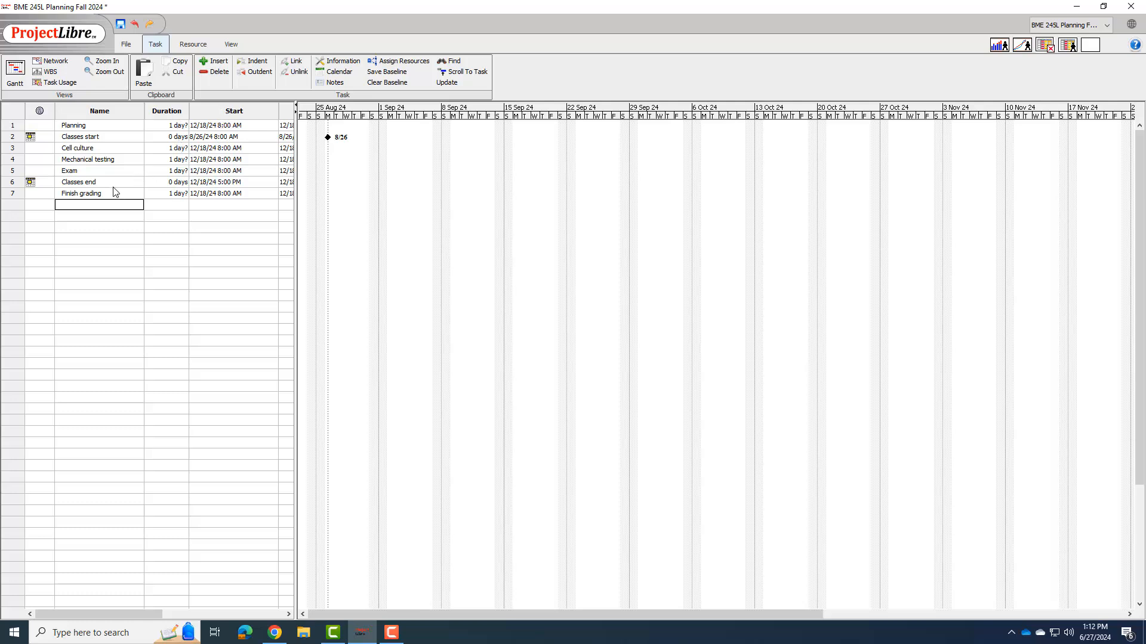
{"action": "mouse_move", "coordinate": [108, 198]}
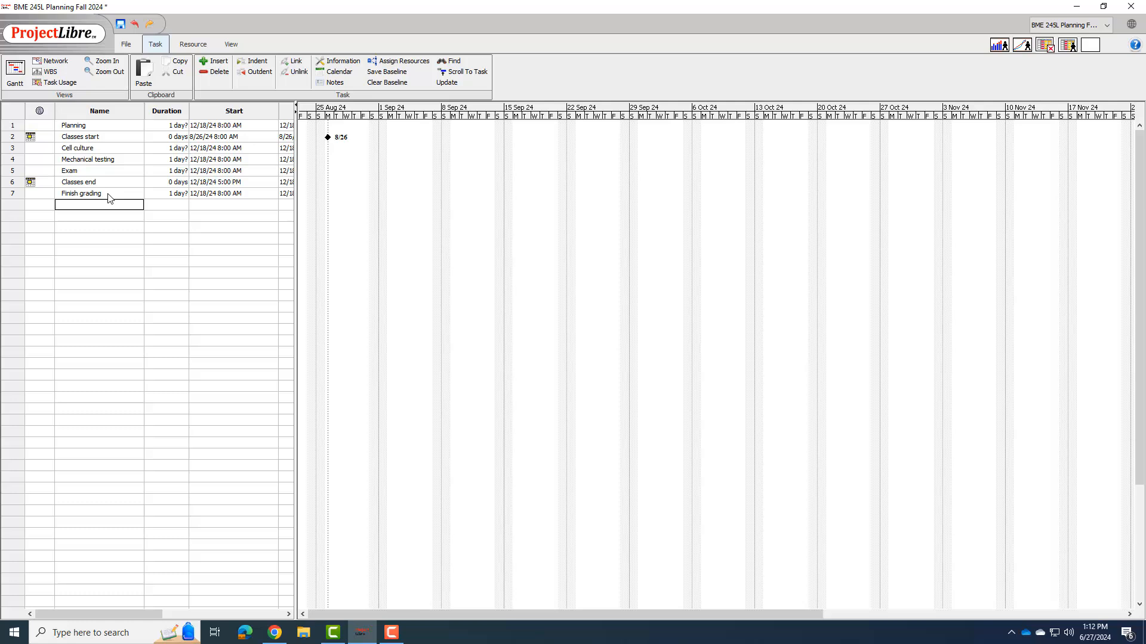
- Enter 12/18/24 as the Finish grading deadline in its Advanced task details
{"action": "double_click", "coordinate": [81, 193]}
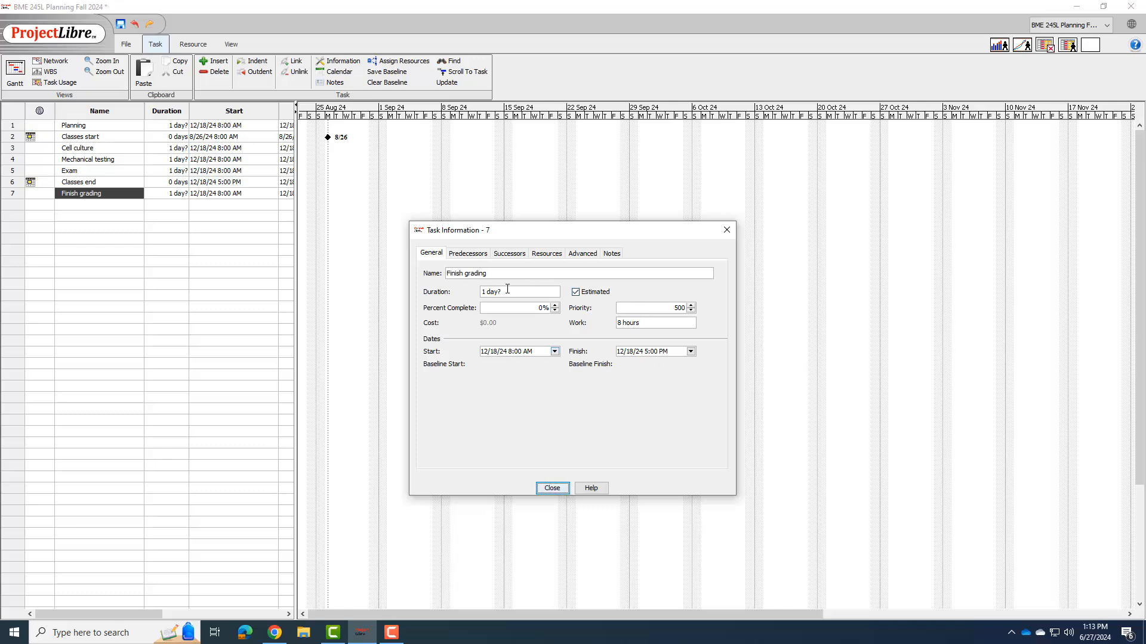
{"action": "left_click", "coordinate": [582, 253]}
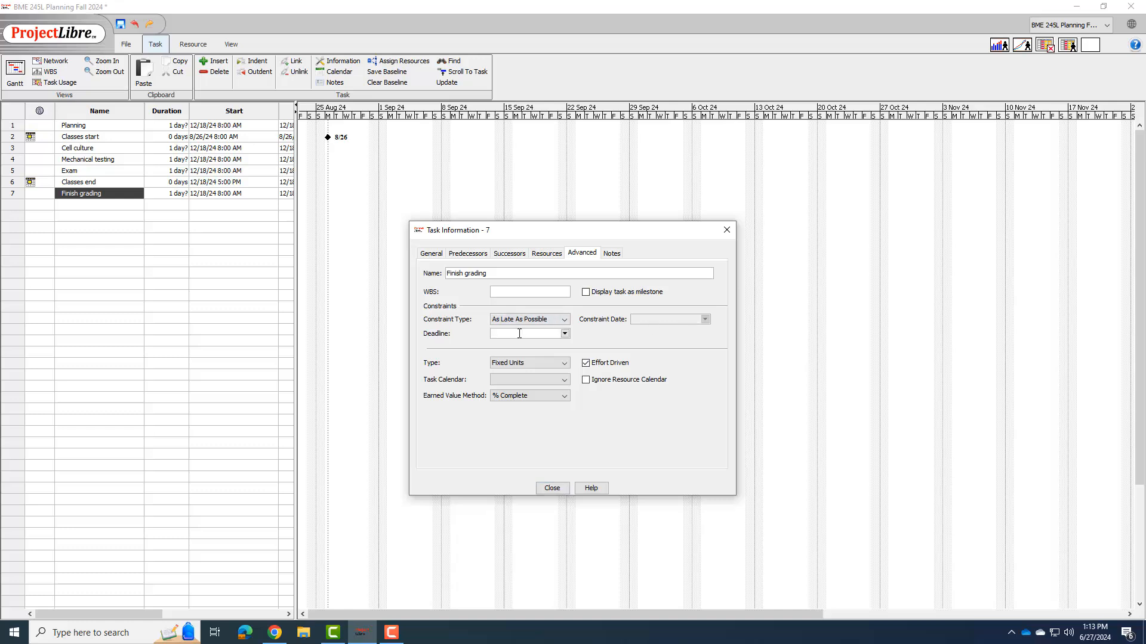
{"action": "type", "text": "12/"}
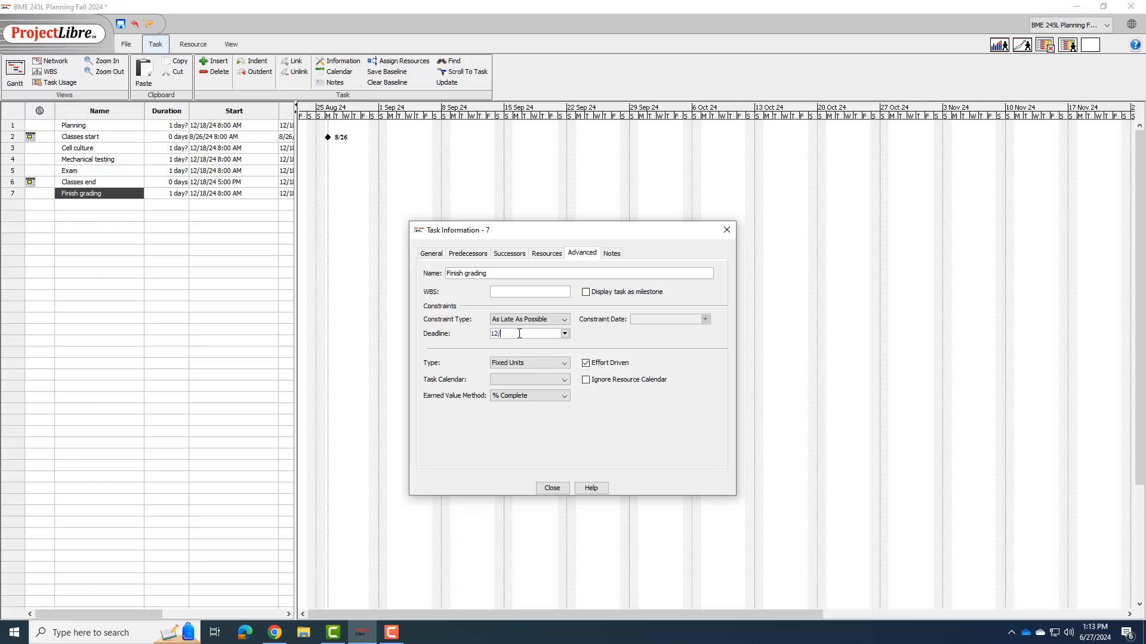
{"action": "left_click", "coordinate": [552, 488]}
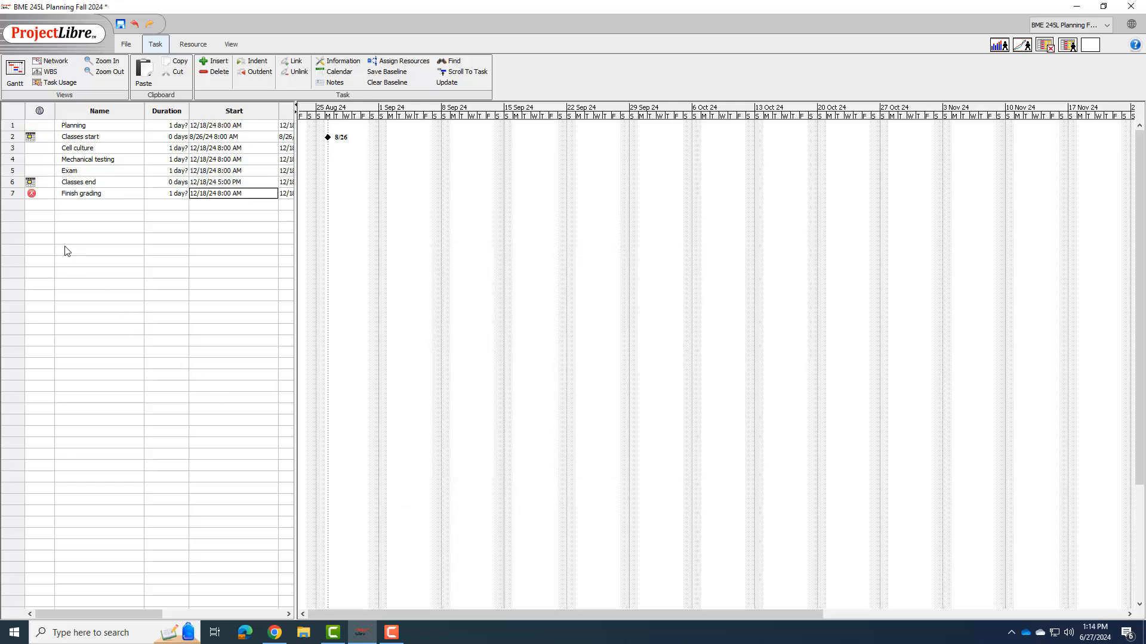
{"action": "mouse_move", "coordinate": [139, 199]}
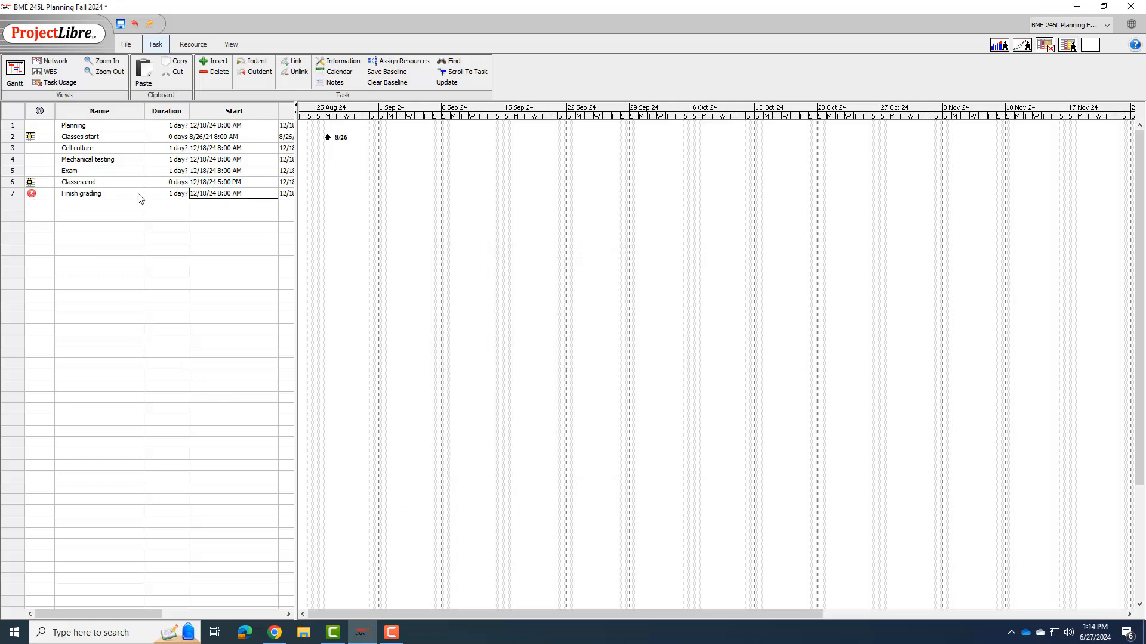
{"action": "double_click", "coordinate": [81, 192]}
{"action": "type", "text": "12/18/2"}
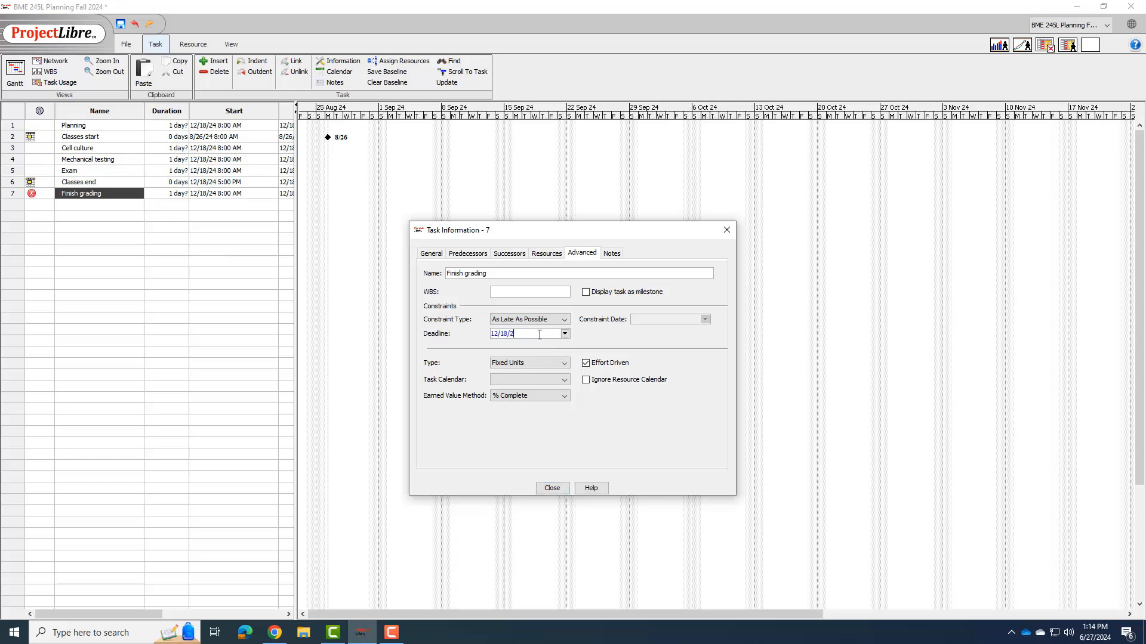
{"action": "left_click", "coordinate": [552, 488]}
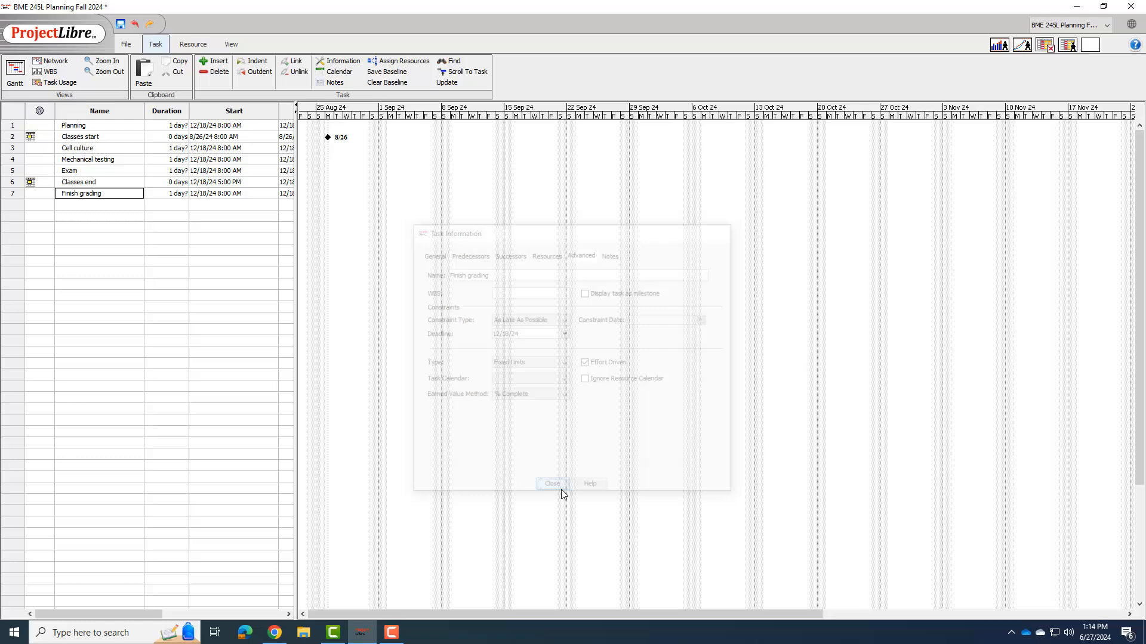
{"action": "left_click", "coordinate": [552, 484]}
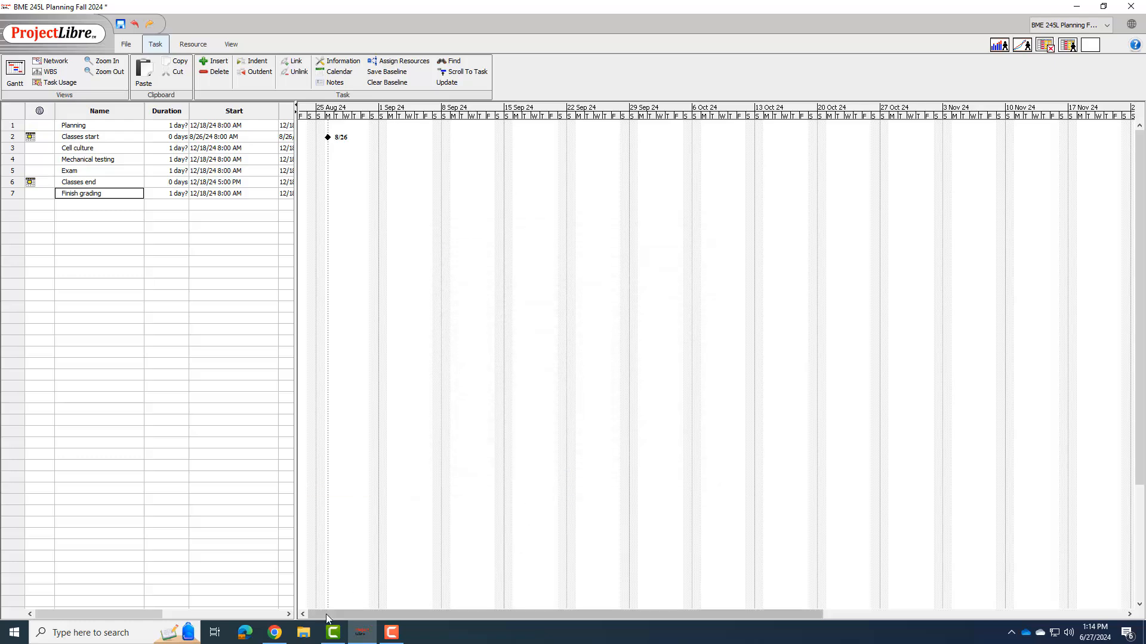
- Scroll the Gantt timeline right to mid-December 2024
{"action": "scroll", "scroll_direction": "right", "scroll_amount": 3}
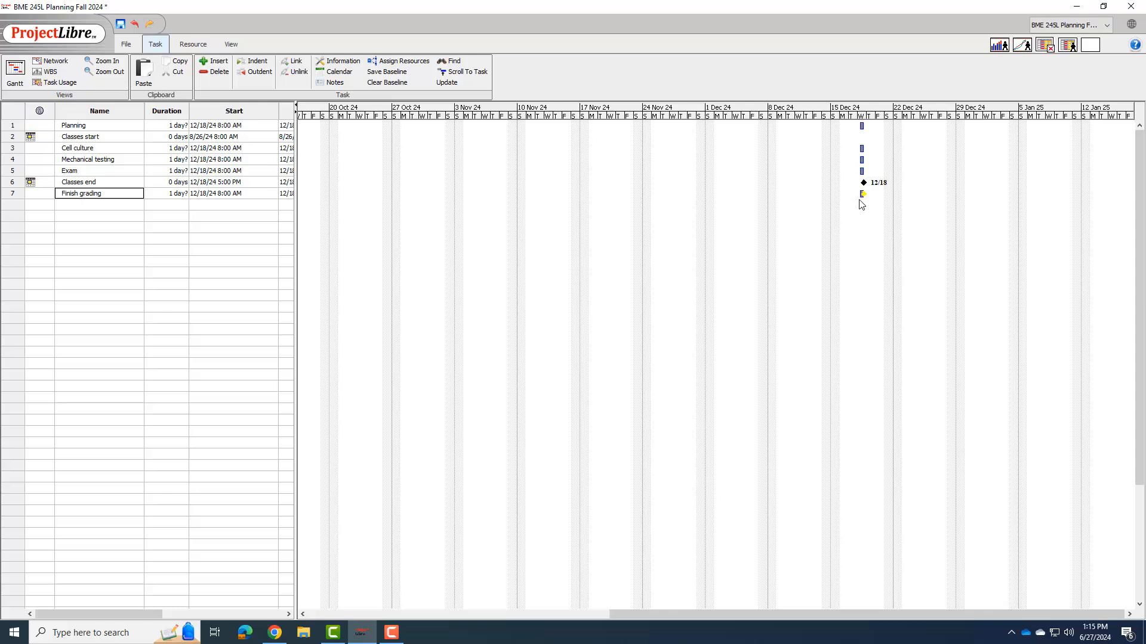
{"action": "mouse_move", "coordinate": [862, 194]}
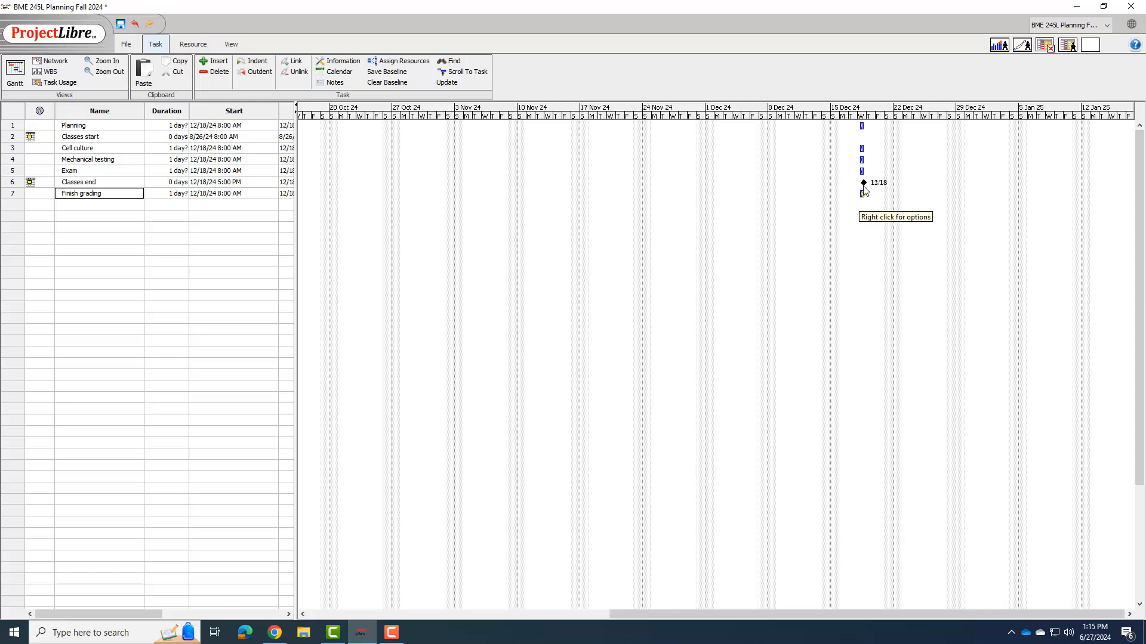
{"action": "mouse_move", "coordinate": [869, 192]}
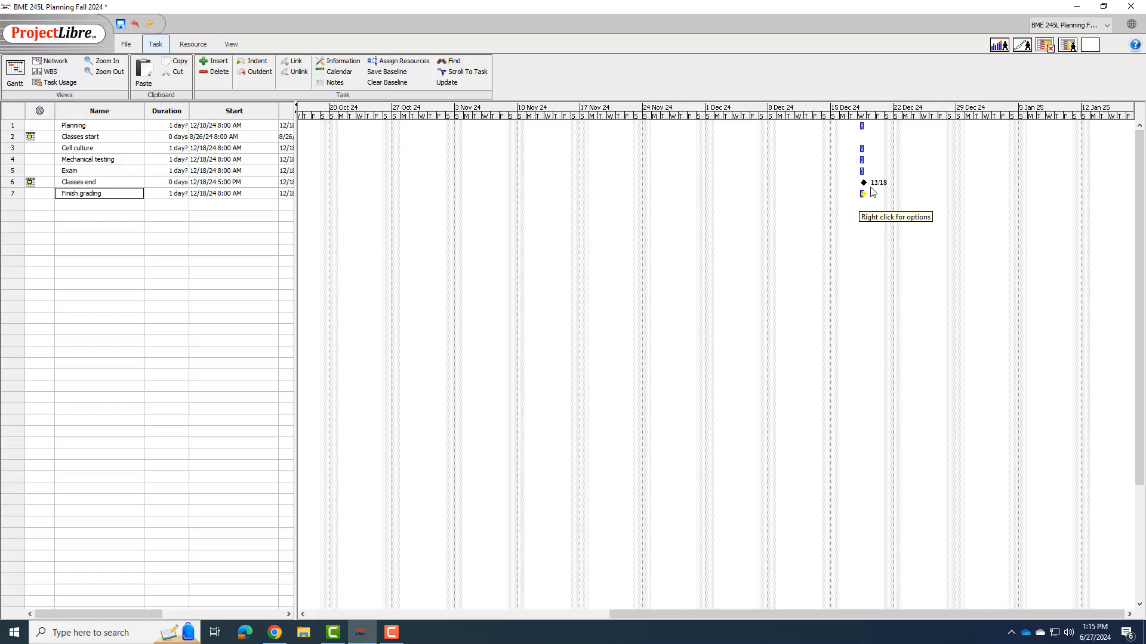
{"action": "mouse_move", "coordinate": [708, 208]}
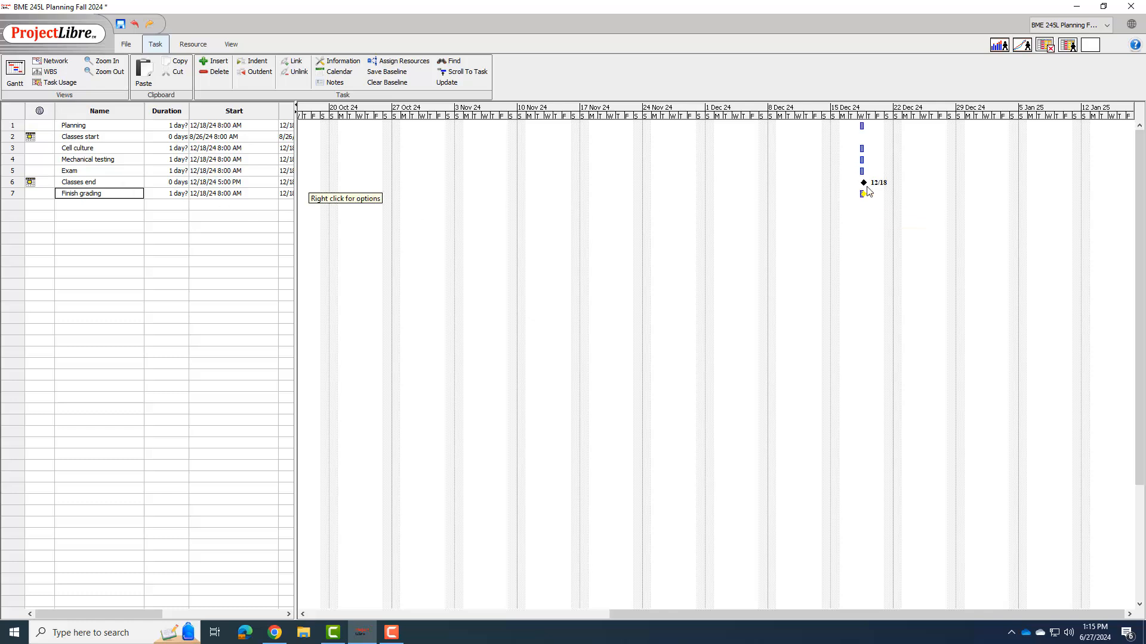
{"action": "mouse_move", "coordinate": [888, 193]}
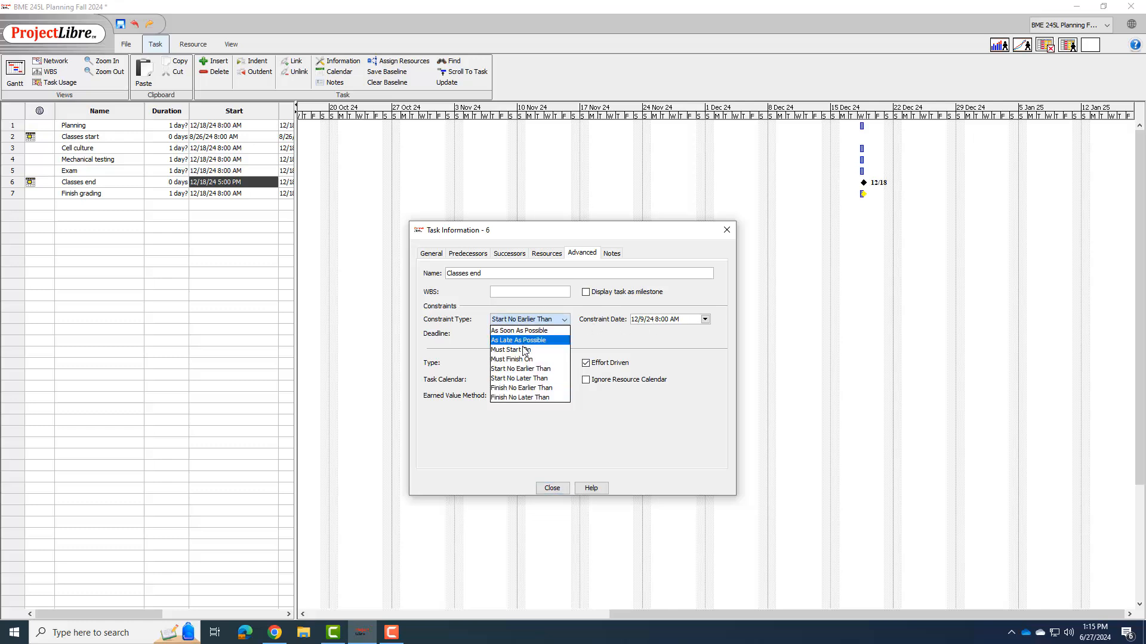
{"action": "mouse_move", "coordinate": [509, 351]}
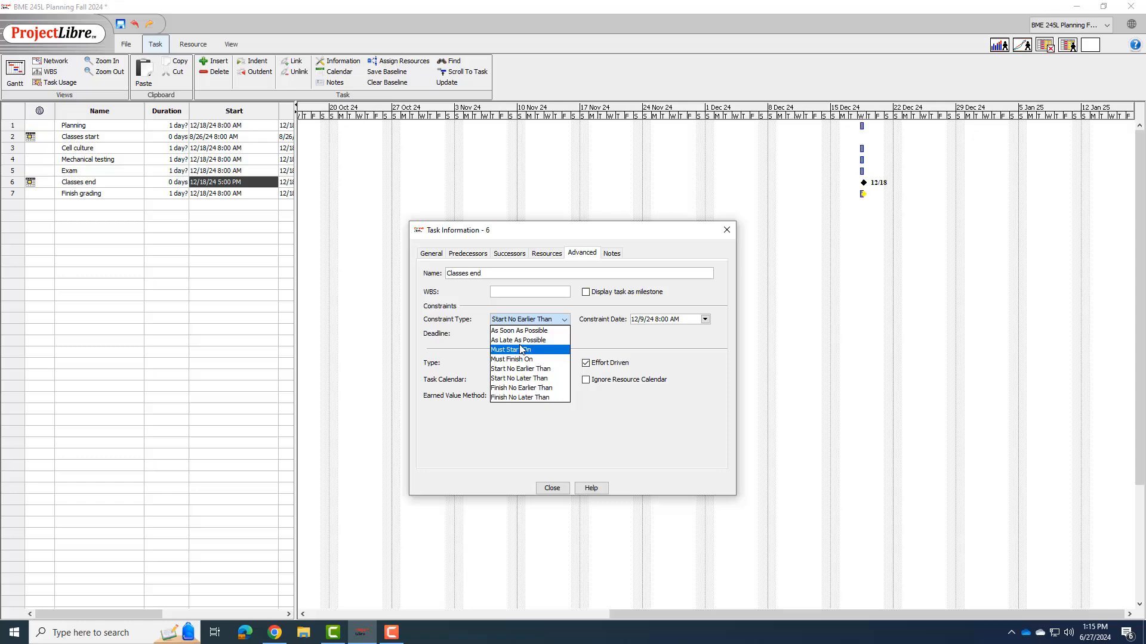
- Give Classes end a Must Start On 12/9/24 constraint and close its details
{"action": "left_click", "coordinate": [507, 349]}
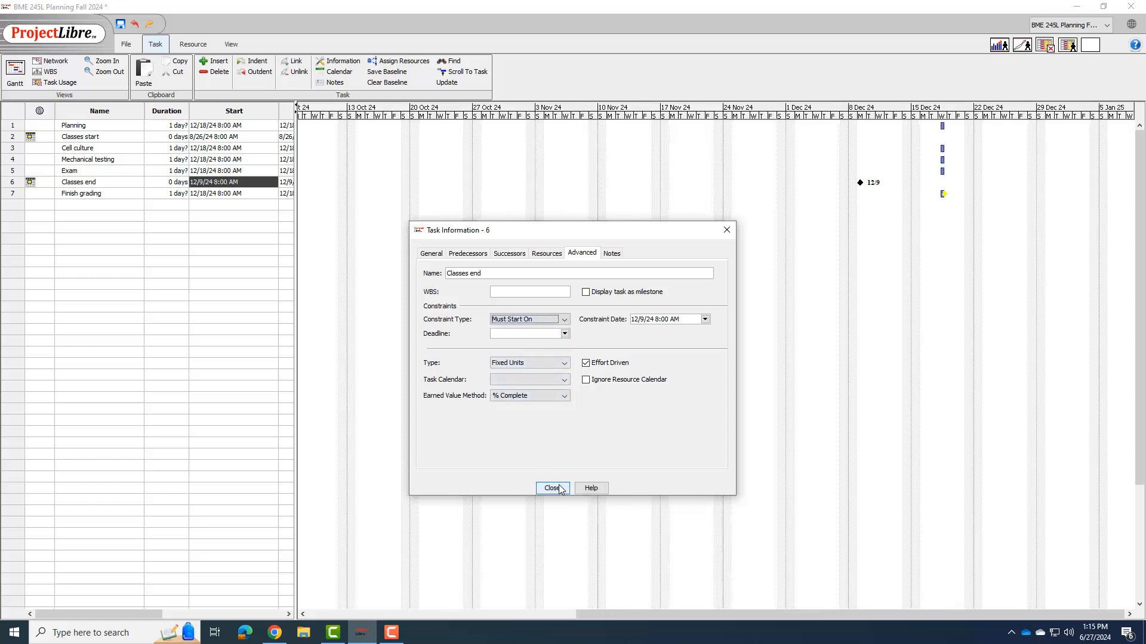
{"action": "left_click", "coordinate": [552, 488]}
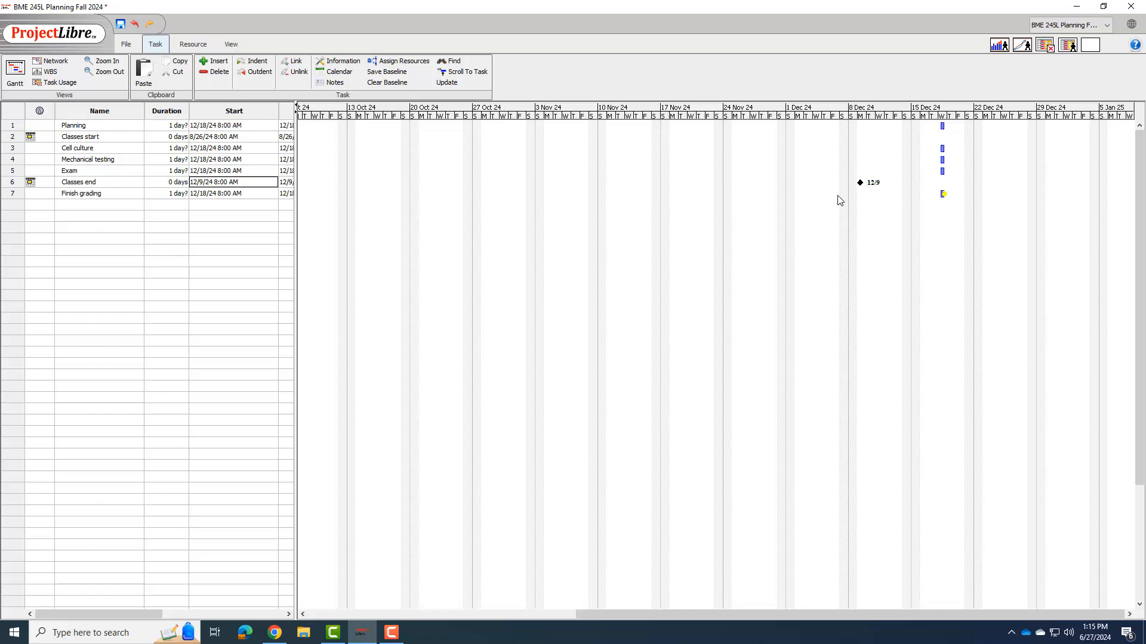
{"action": "mouse_move", "coordinate": [877, 186]}
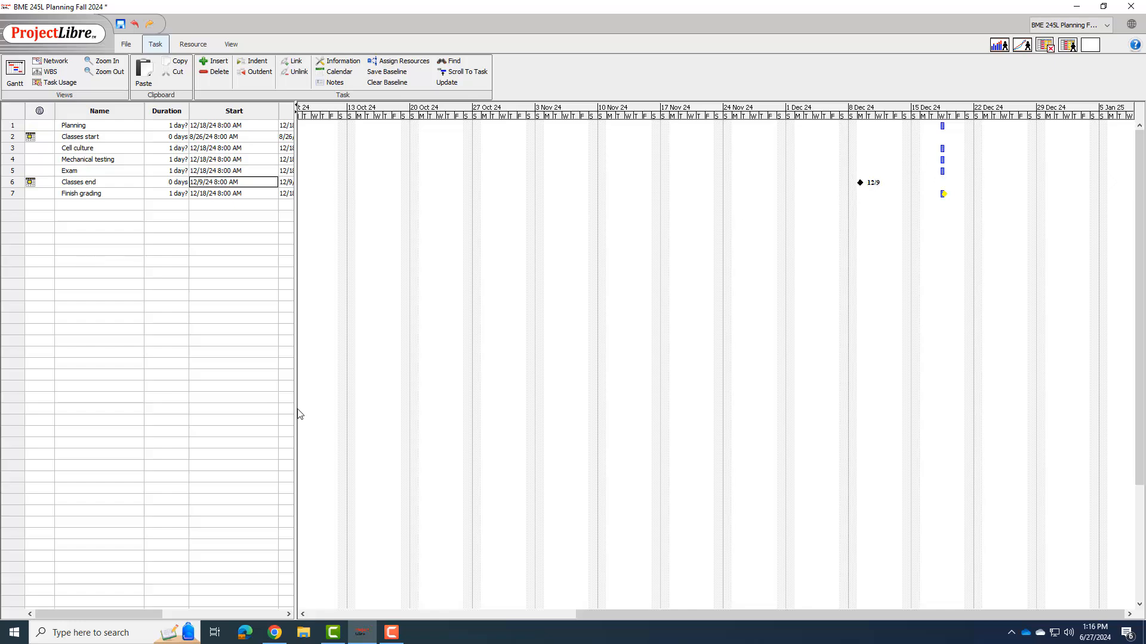
{"action": "mouse_move", "coordinate": [433, 344]}
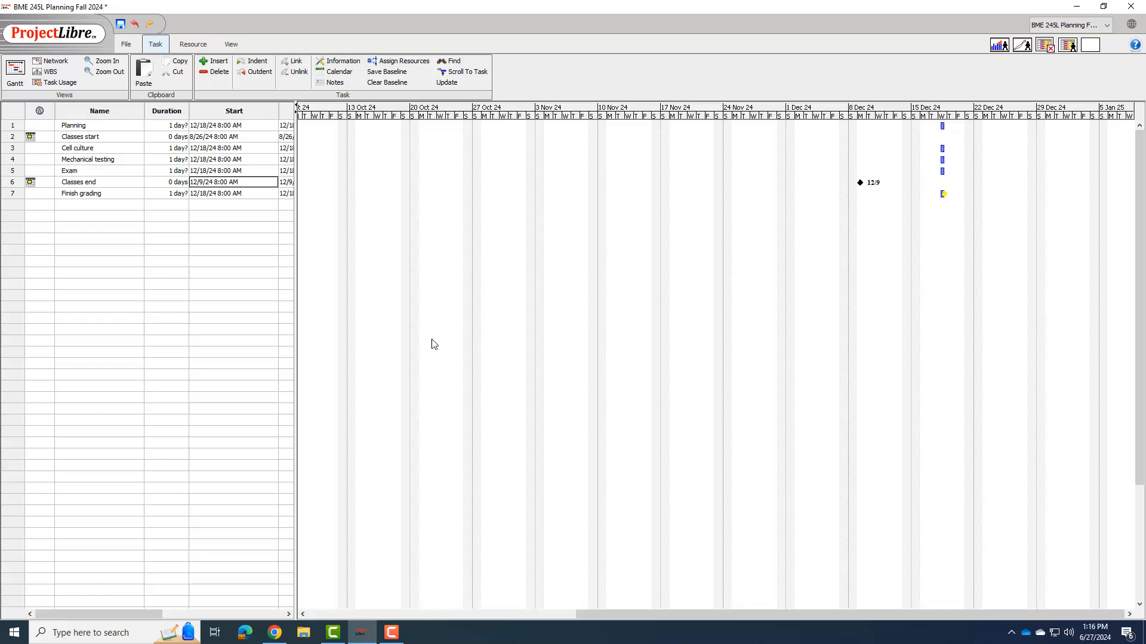
{"action": "mouse_move", "coordinate": [945, 141]}
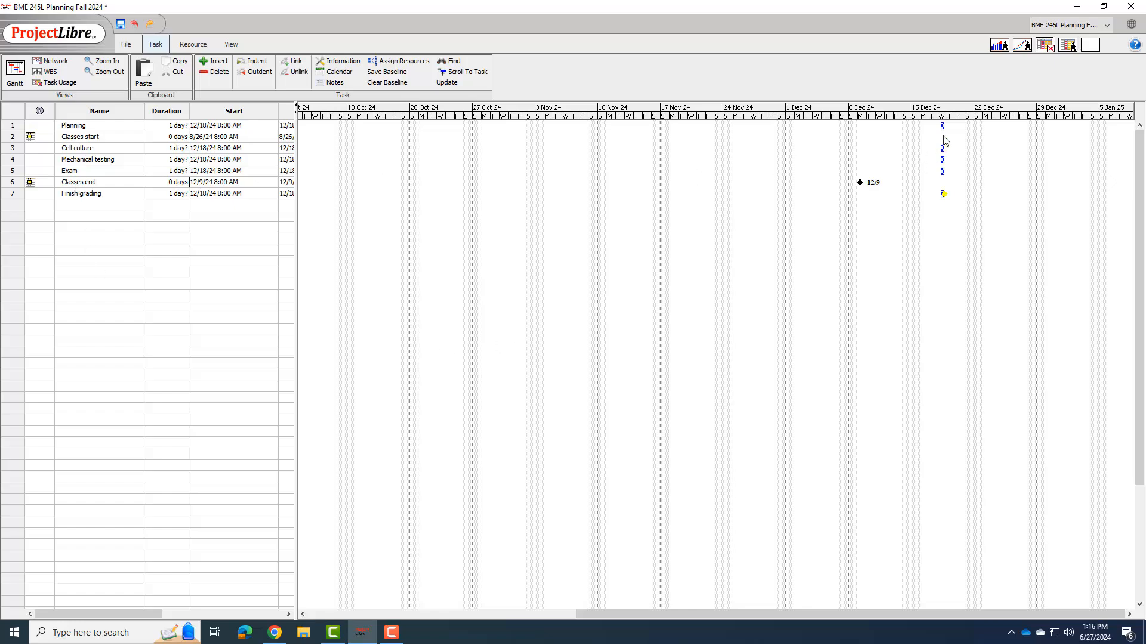
{"action": "mouse_move", "coordinate": [954, 229]}
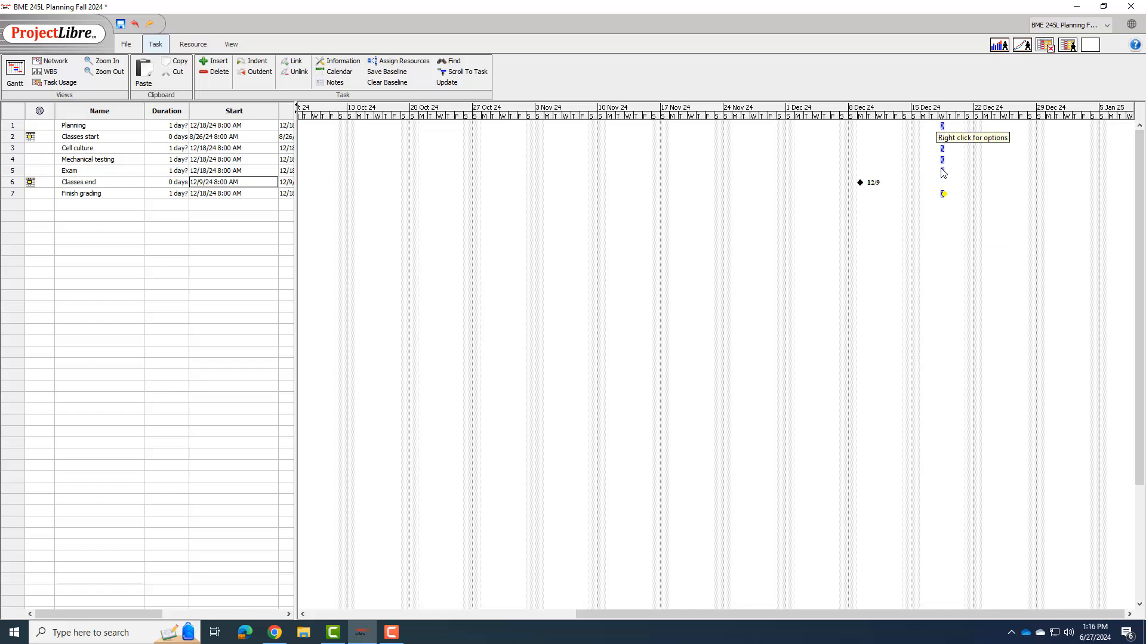
{"action": "mouse_move", "coordinate": [180, 195]}
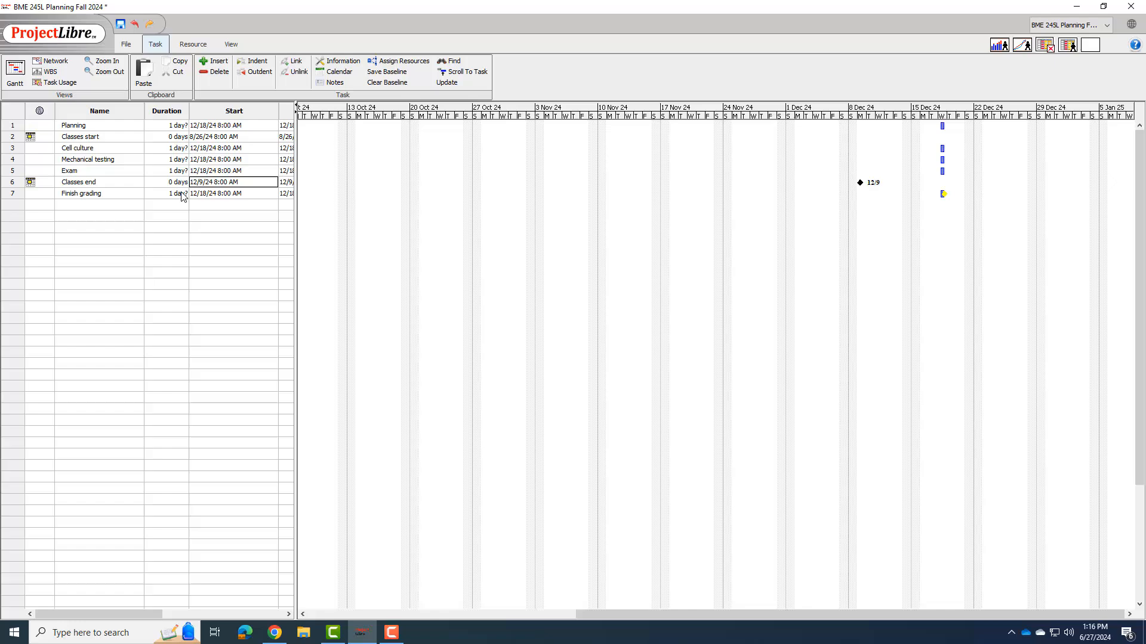
{"action": "mouse_move", "coordinate": [945, 194]}
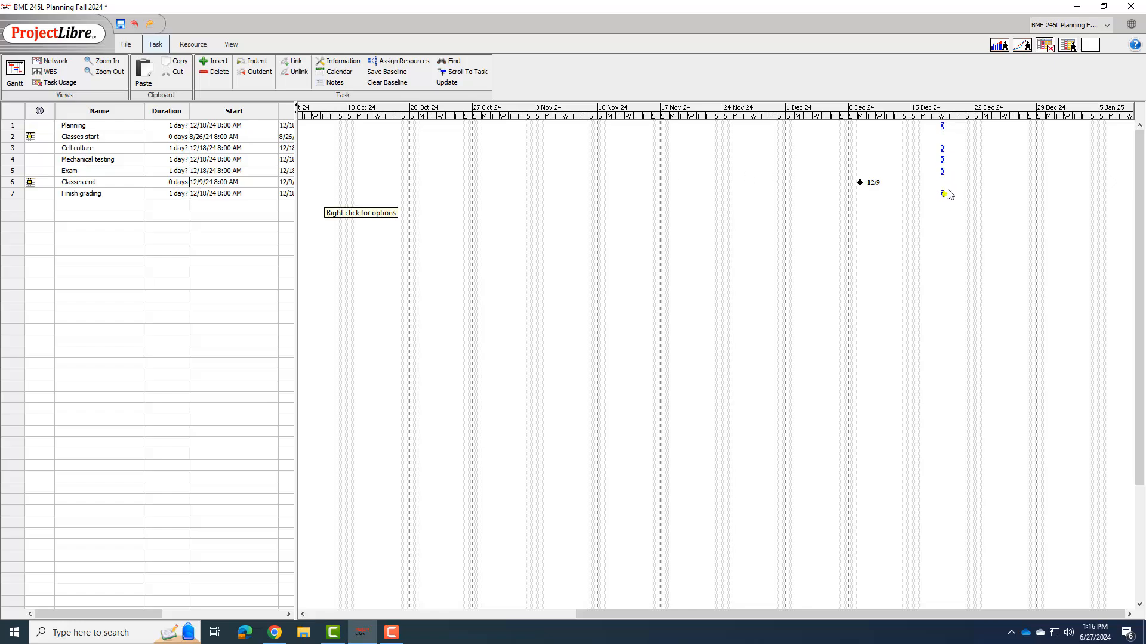
{"action": "mouse_move", "coordinate": [953, 196]}
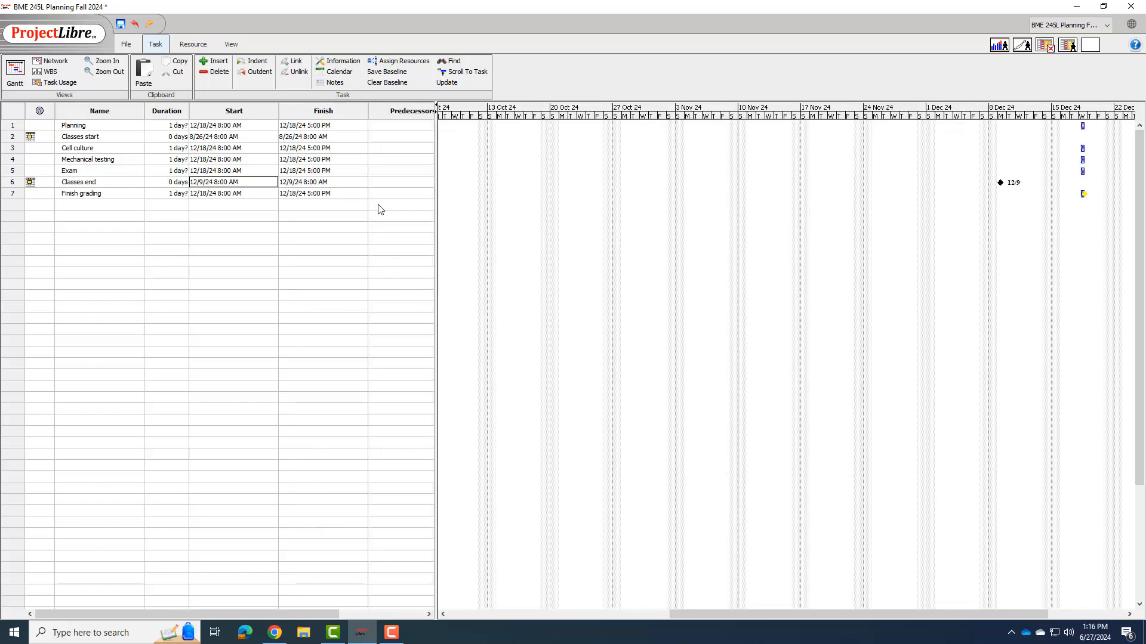
{"action": "mouse_move", "coordinate": [399, 131]}
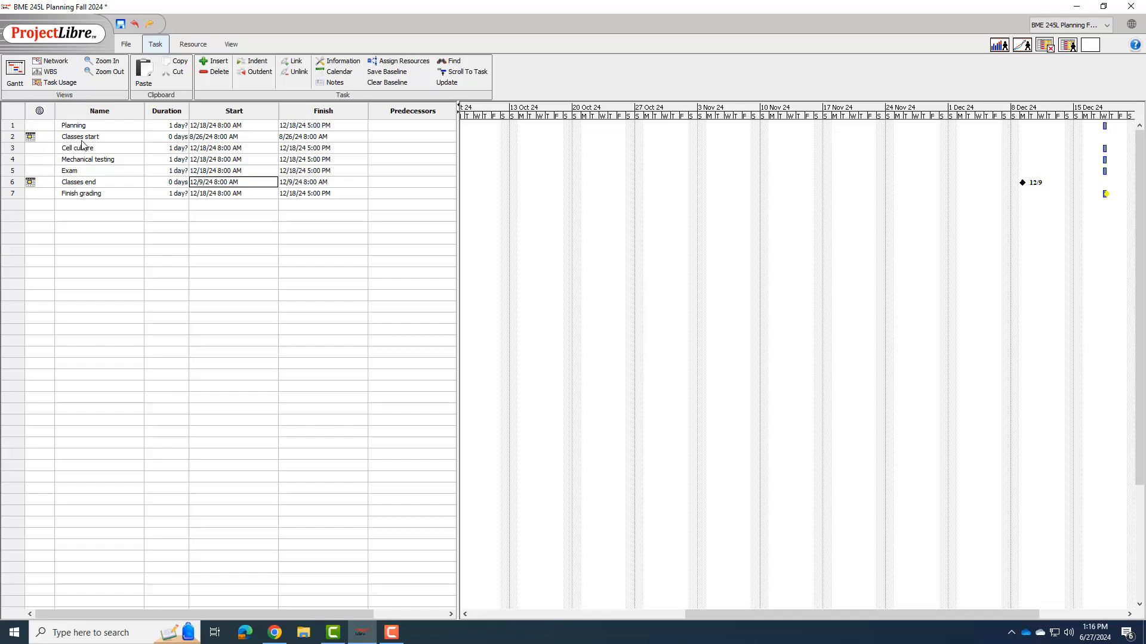
- Enter task 1 (Planning) as the predecessor of Classes start
{"action": "left_click", "coordinate": [410, 137]}
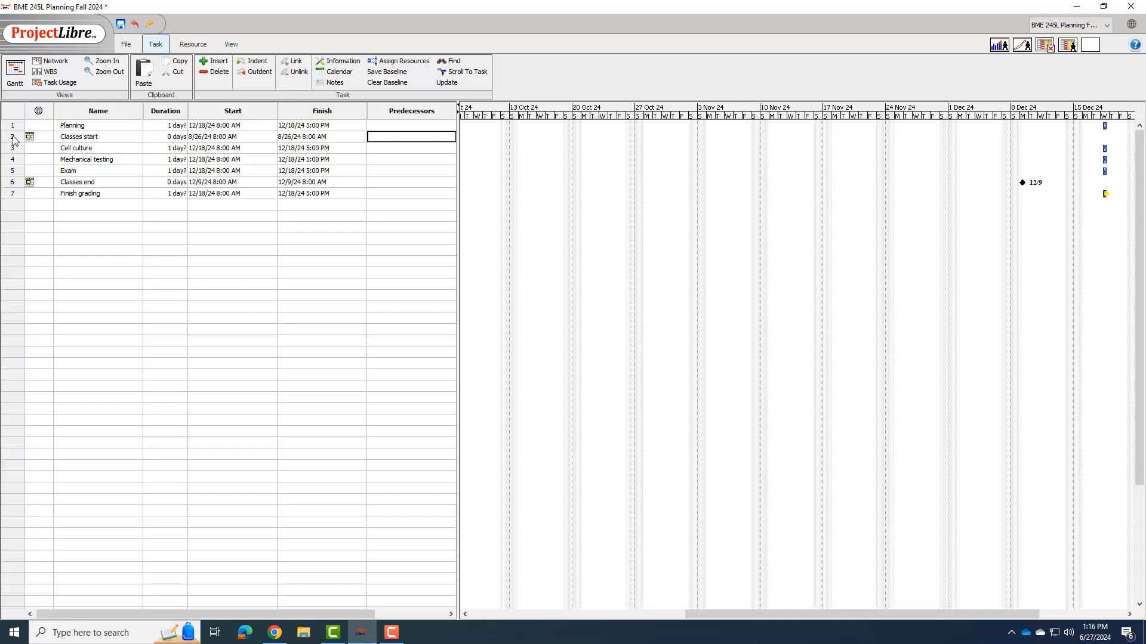
{"action": "left_click", "coordinate": [411, 136]}
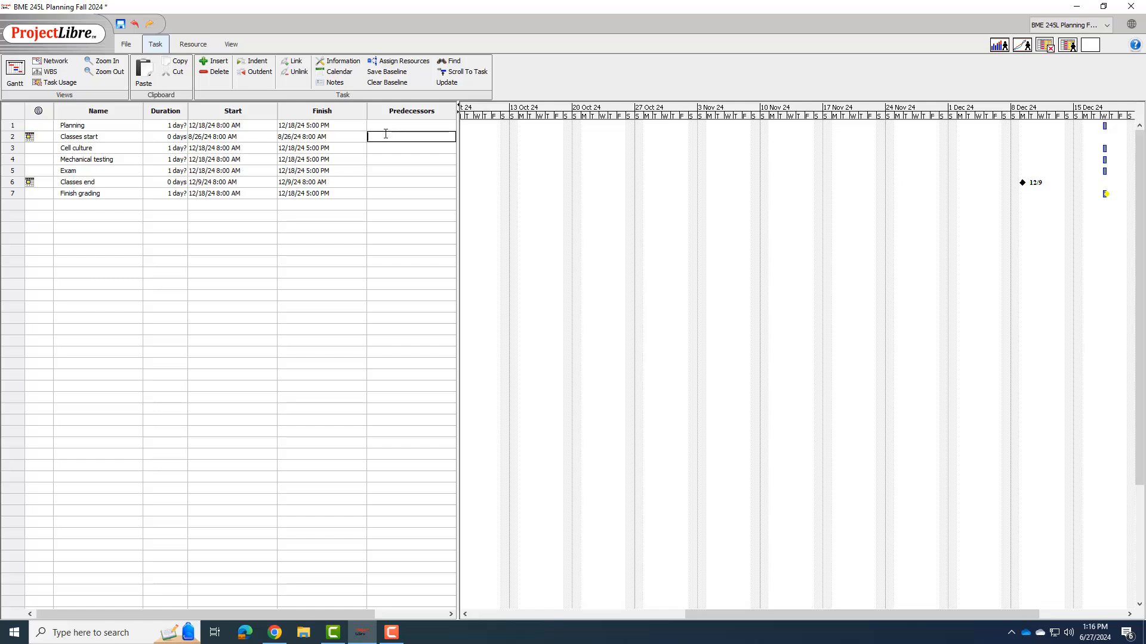
{"action": "type", "text": "1"}
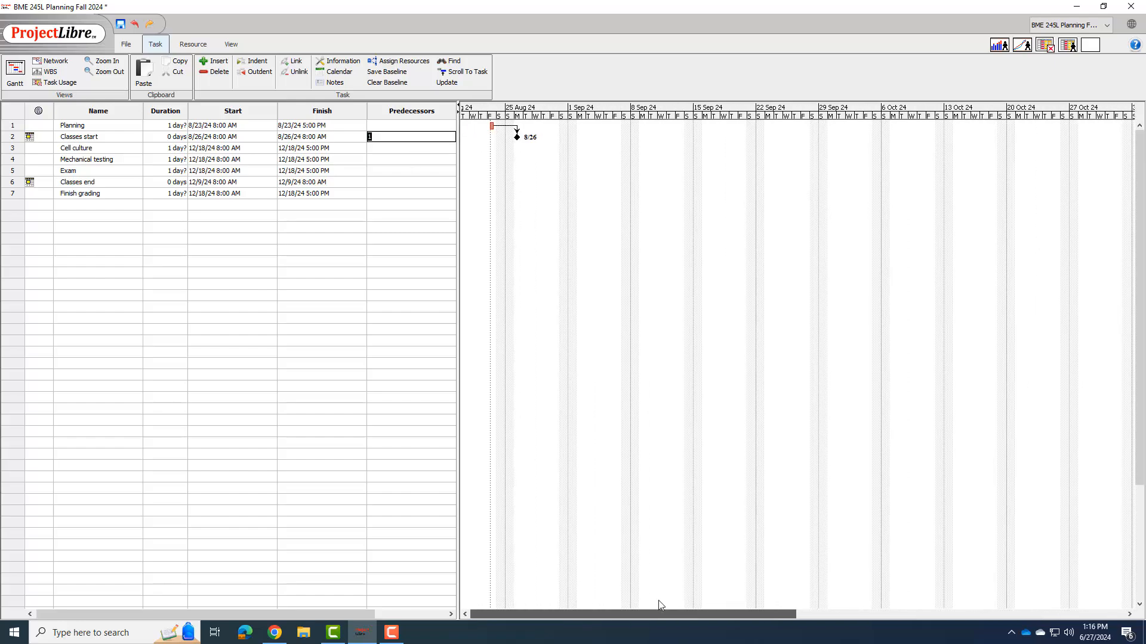
{"action": "mouse_move", "coordinate": [493, 138]}
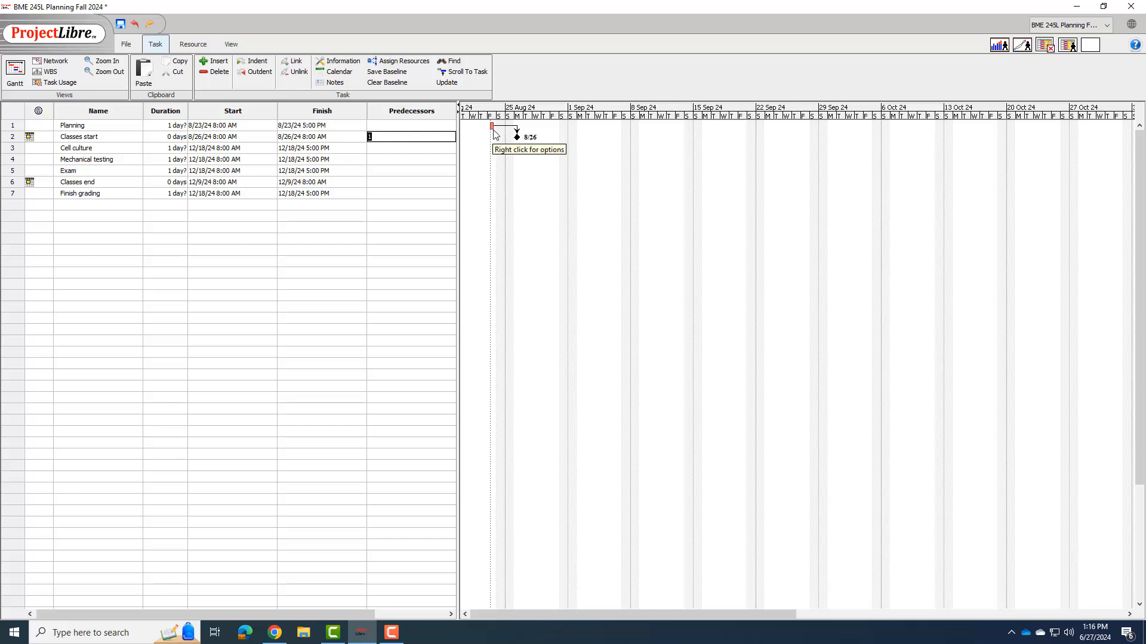
{"action": "mouse_move", "coordinate": [495, 151]}
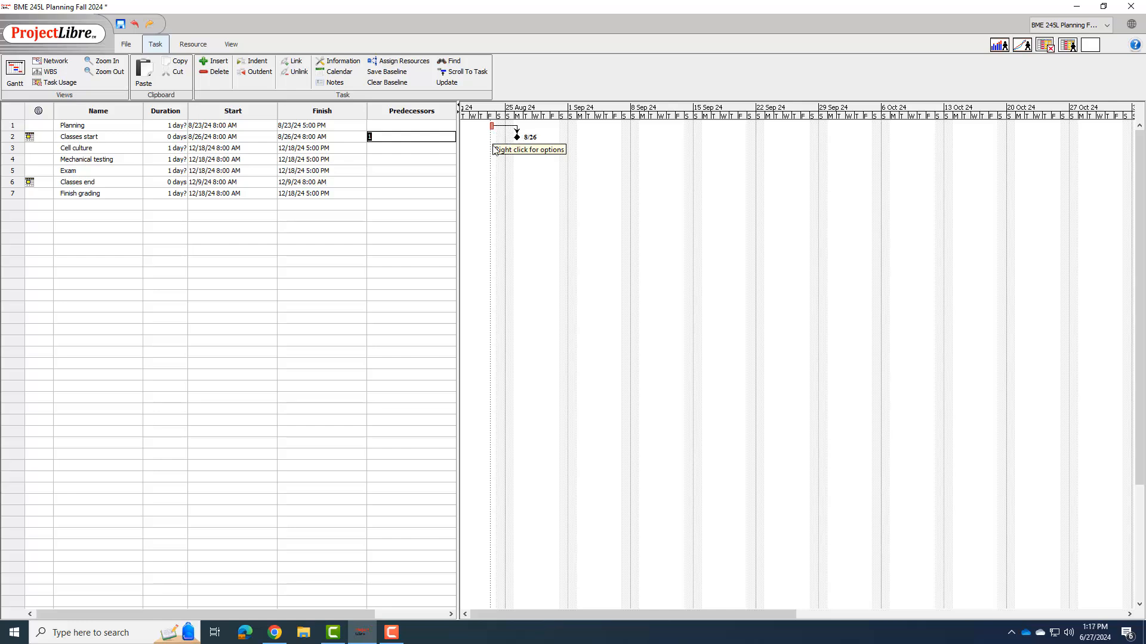
{"action": "mouse_move", "coordinate": [556, 250]}
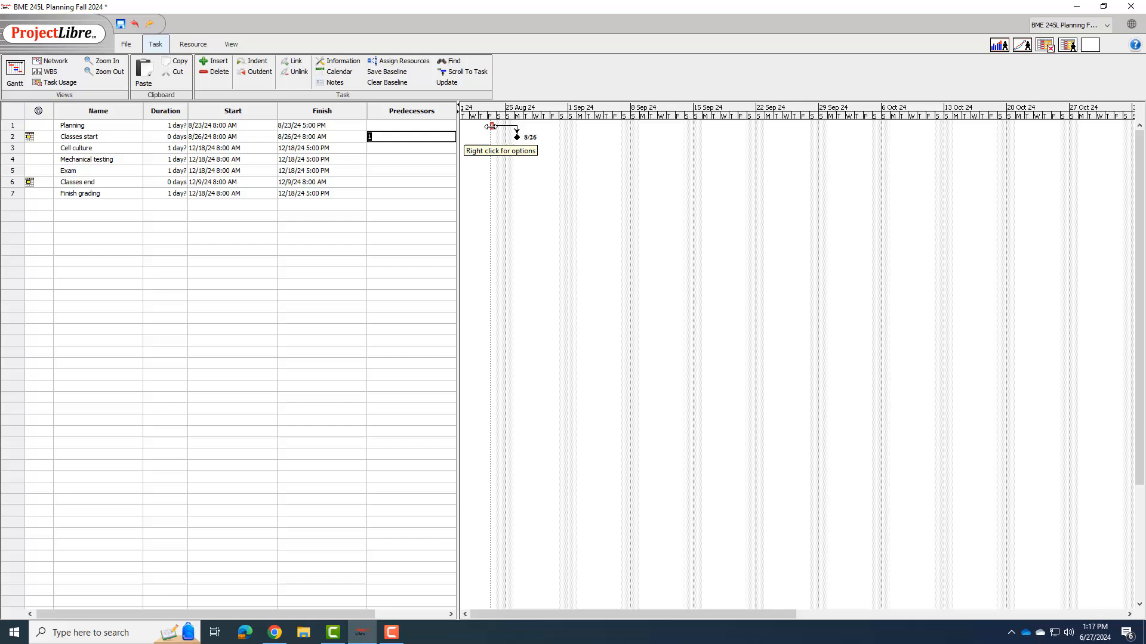
{"action": "mouse_move", "coordinate": [404, 154]}
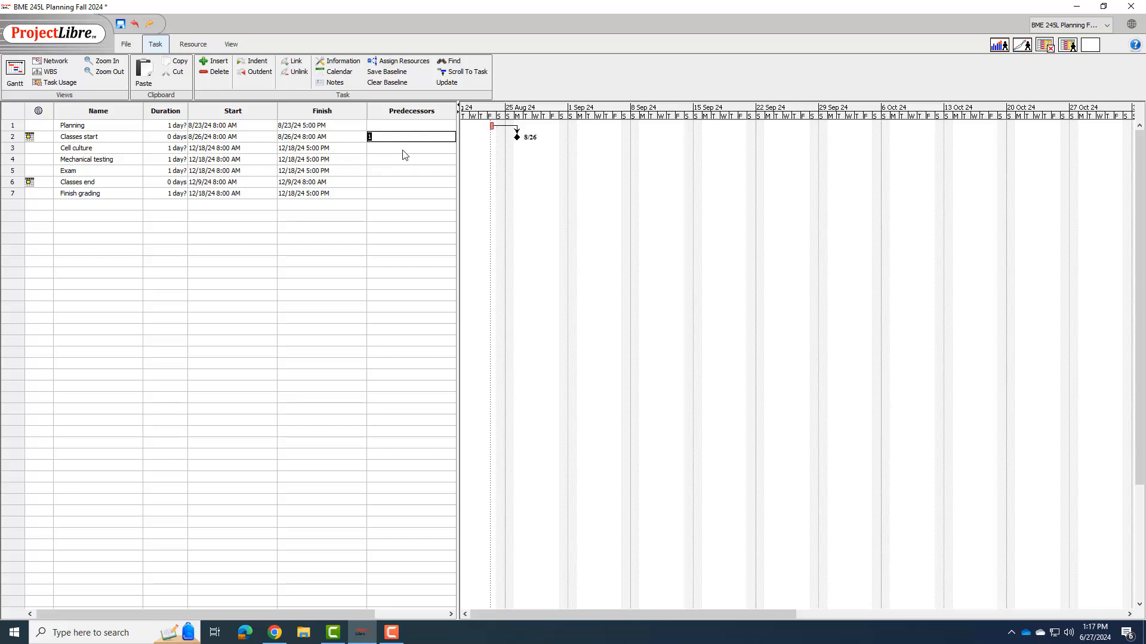
{"action": "mouse_move", "coordinate": [295, 156]}
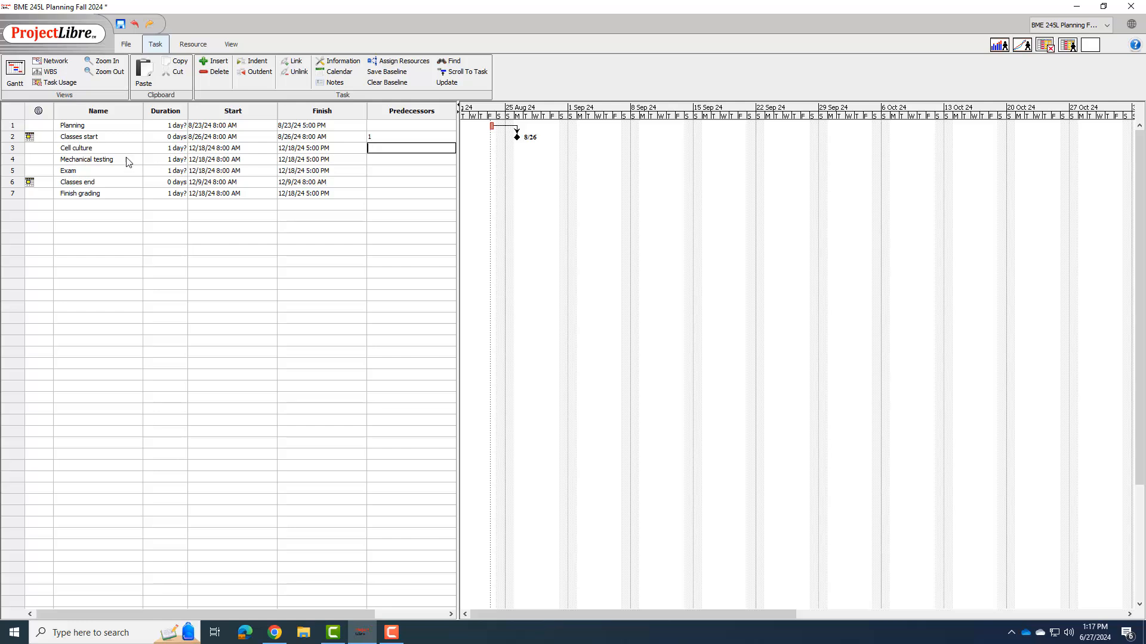
- Enter predecessors 2 for Cell culture, 3 for Mechanical testing and 5 for Finish grading
{"action": "left_click", "coordinate": [409, 147]}
{"action": "type", "text": "2"}
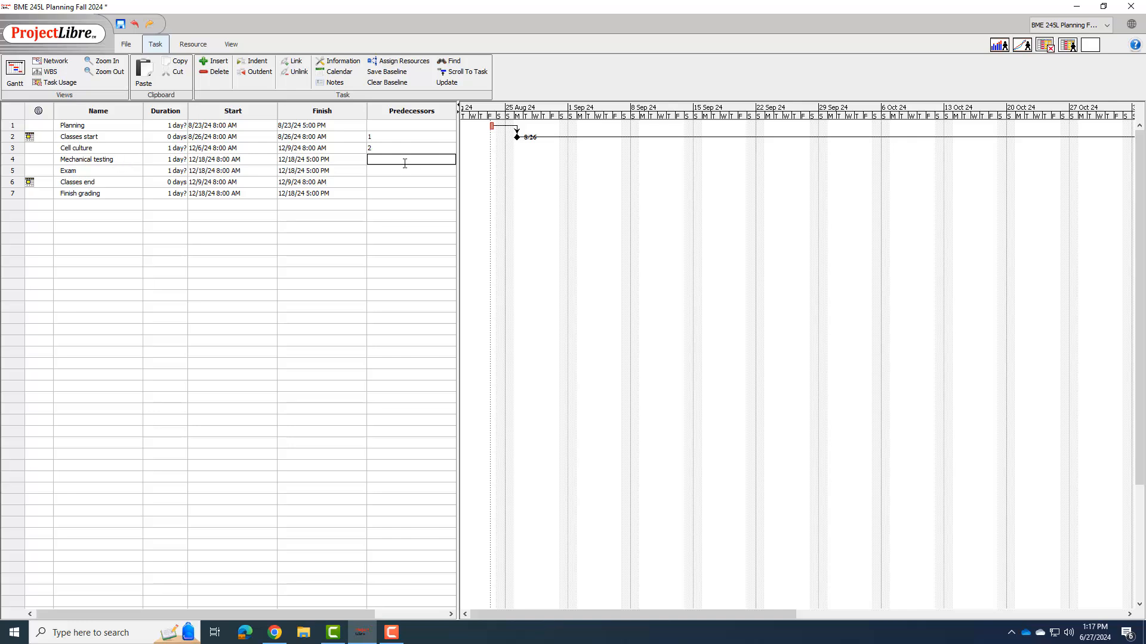
{"action": "type", "text": "3"}
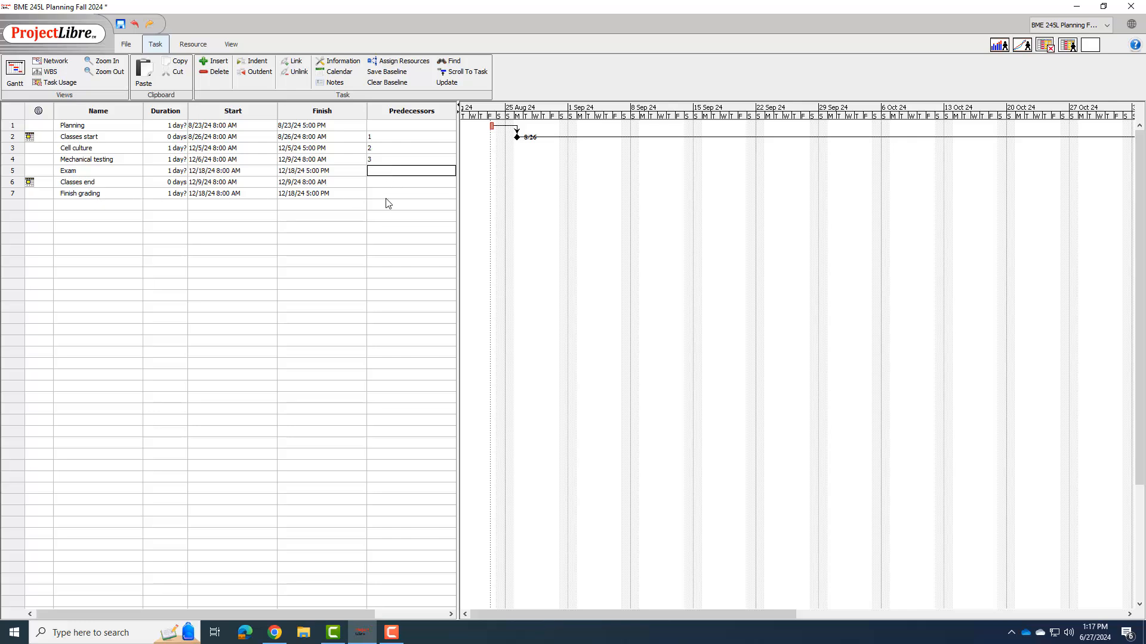
{"action": "left_click", "coordinate": [411, 193]}
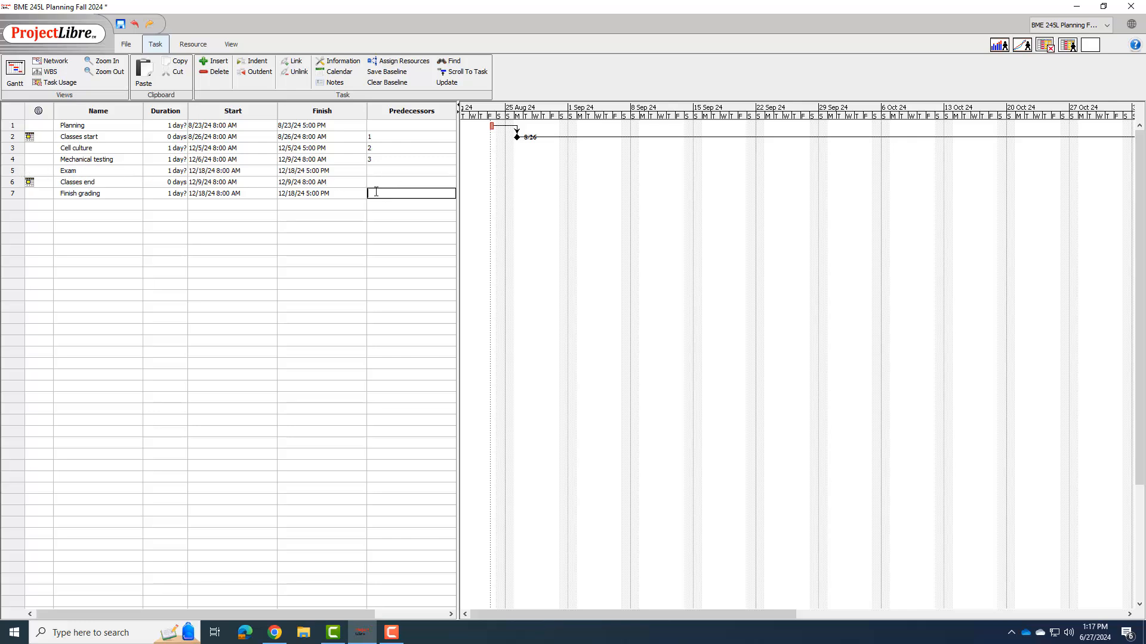
{"action": "type", "text": "5"}
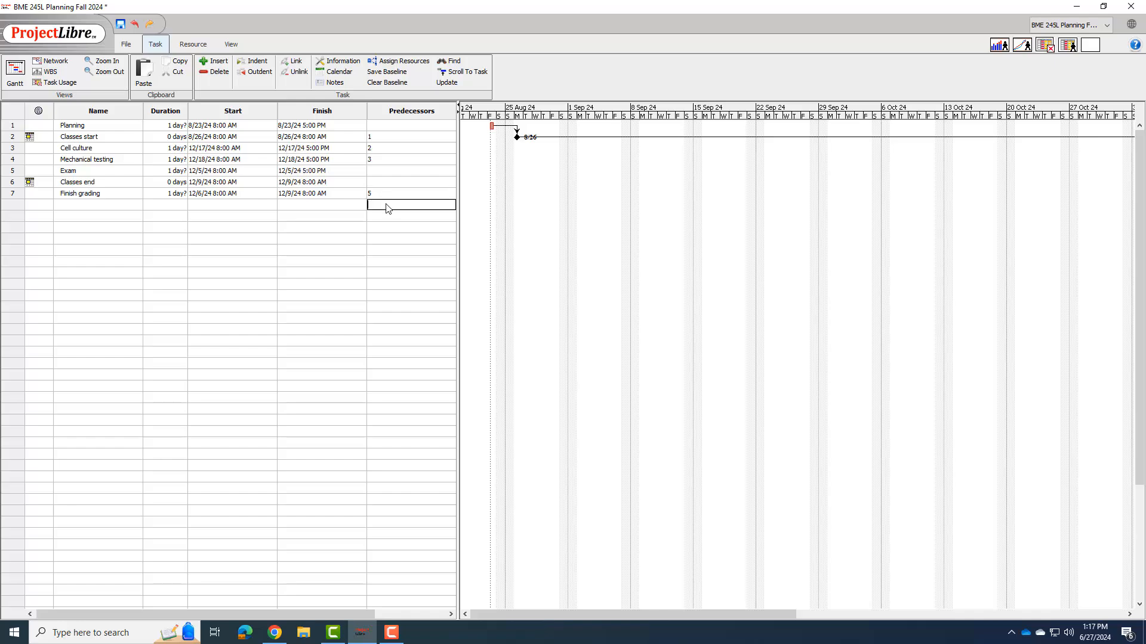
{"action": "left_click", "coordinate": [410, 181]}
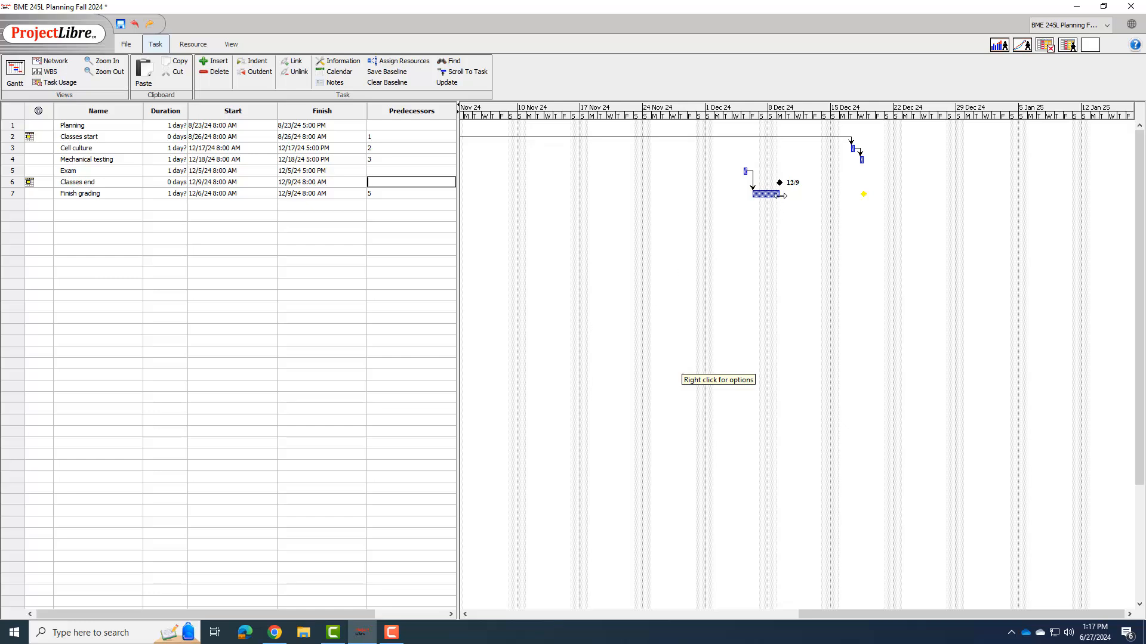
{"action": "mouse_move", "coordinate": [90, 201]}
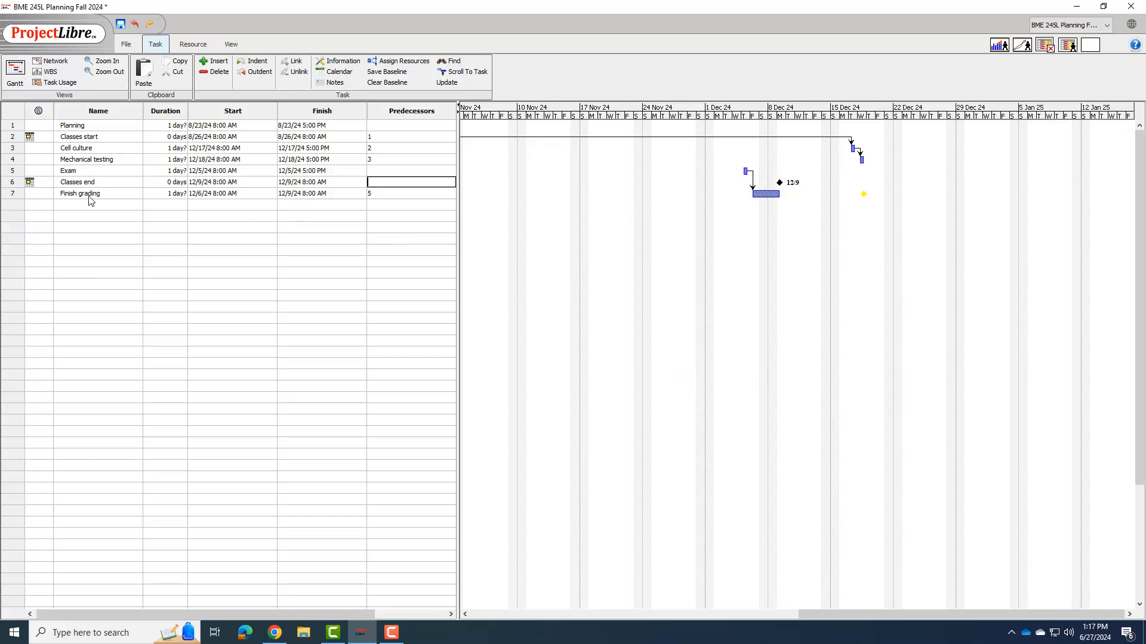